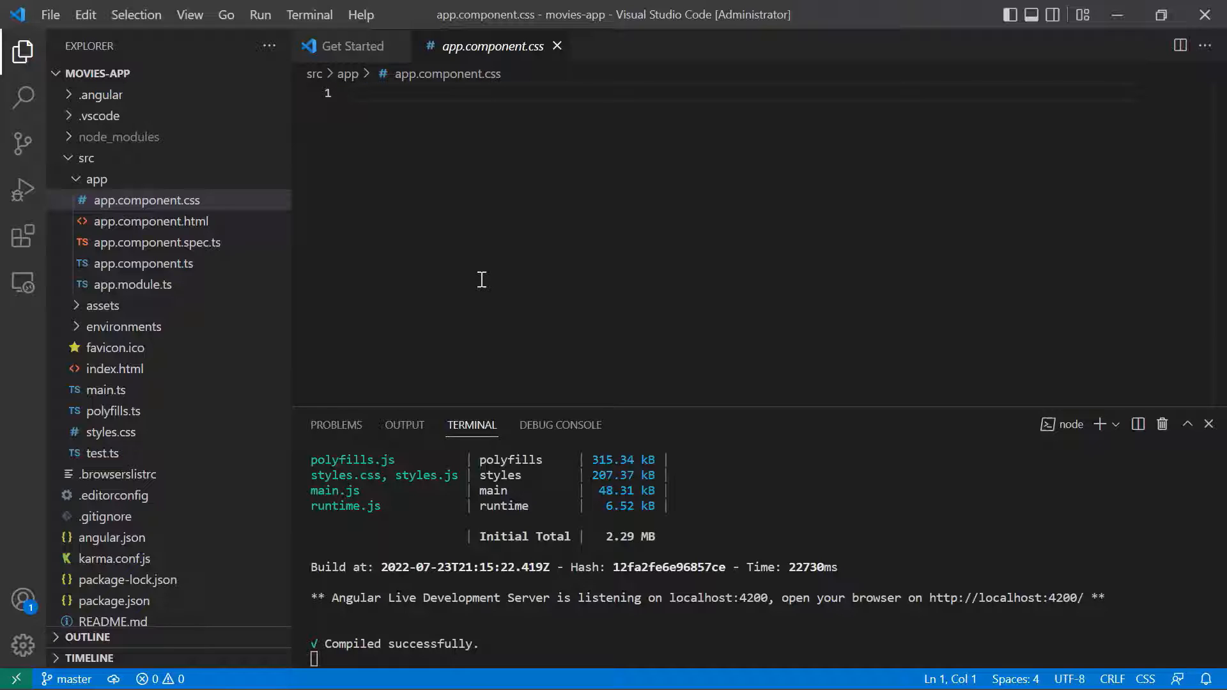
# Step: Switch from VS Code to the browser showing the GitHub homepage
pyautogui.click(357, 94)
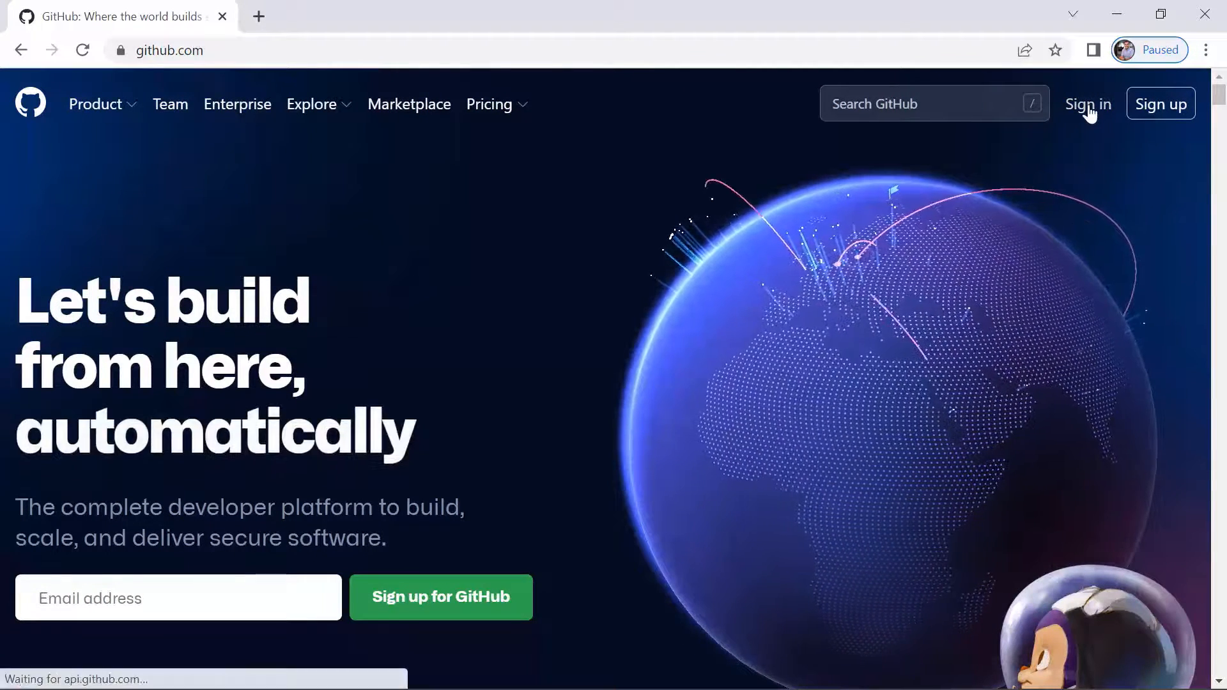
# Step: Sign in to GitHub with username and password, choosing verification by authentication code
pyautogui.click(1087, 104)
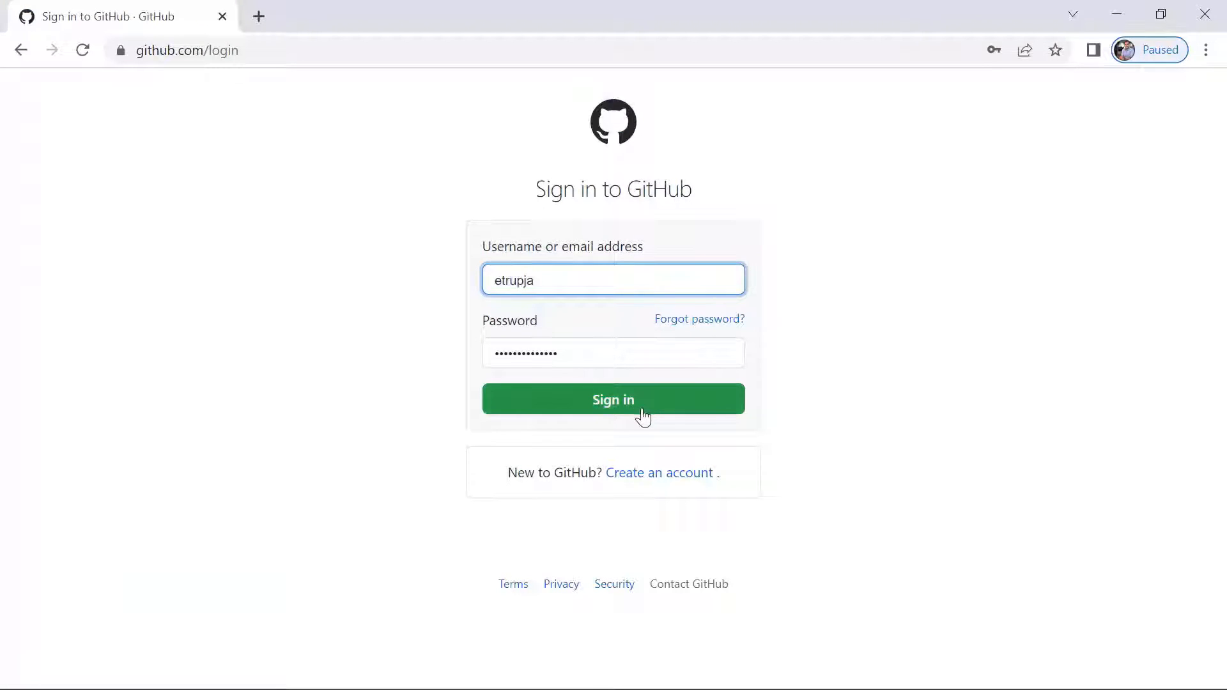
pyautogui.click(612, 398)
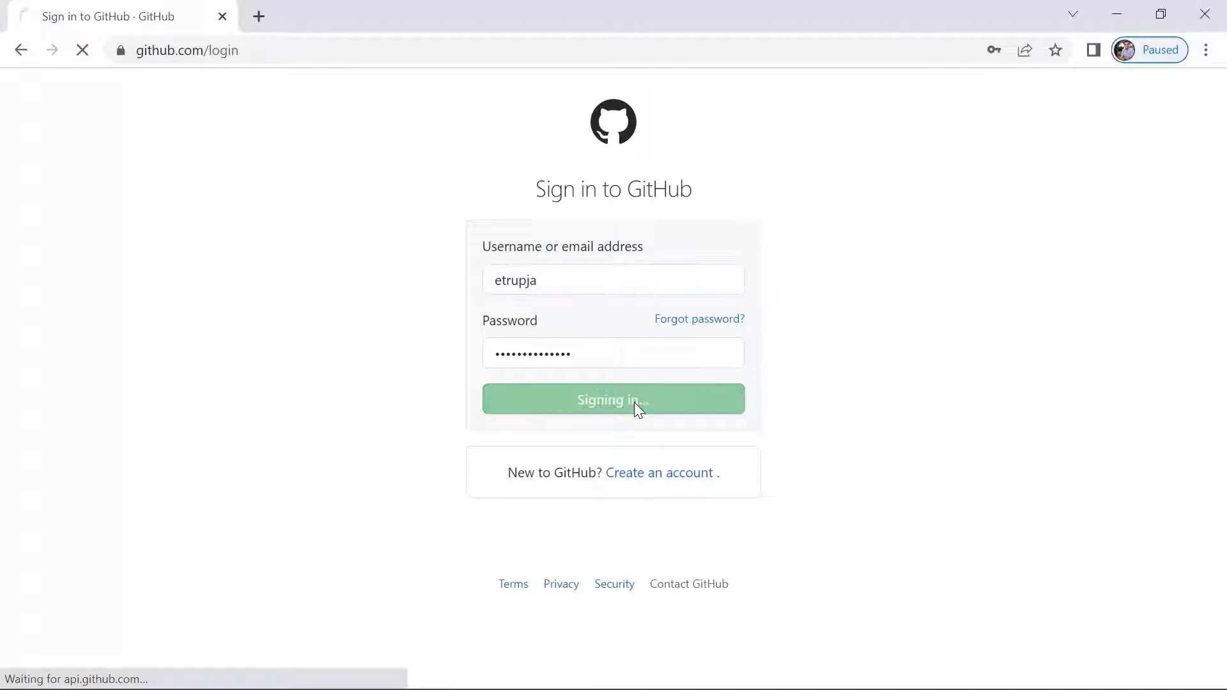
pyautogui.click(613, 399)
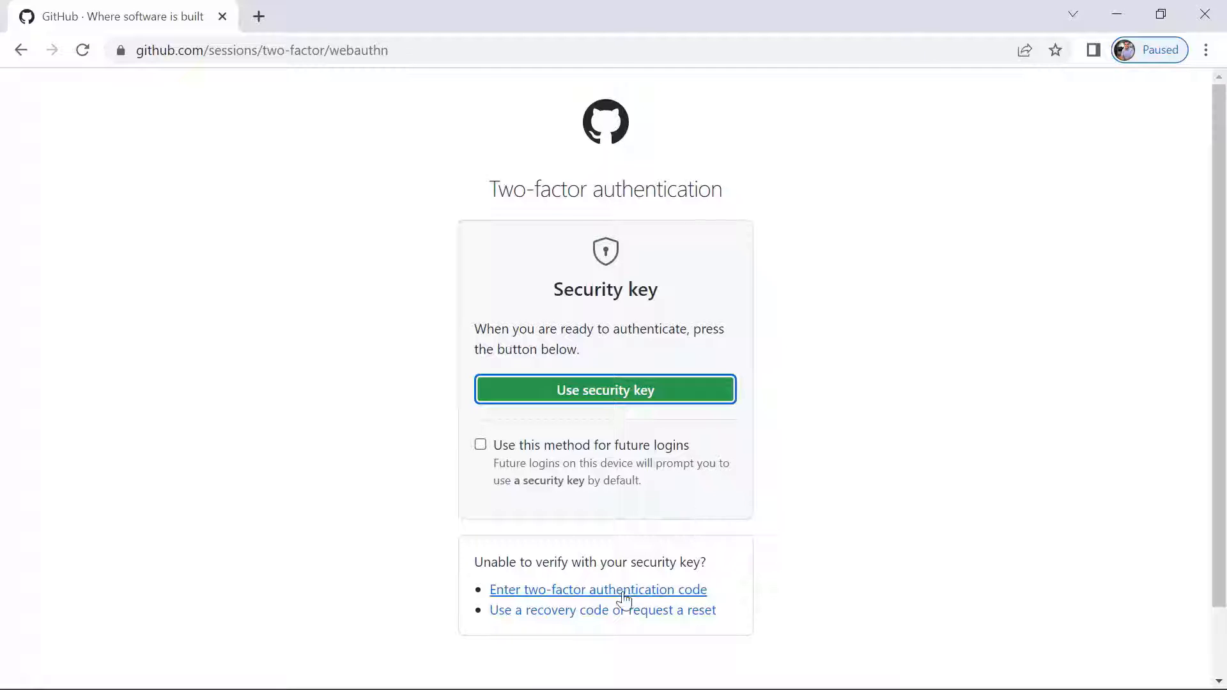
pyautogui.moveTo(653, 595)
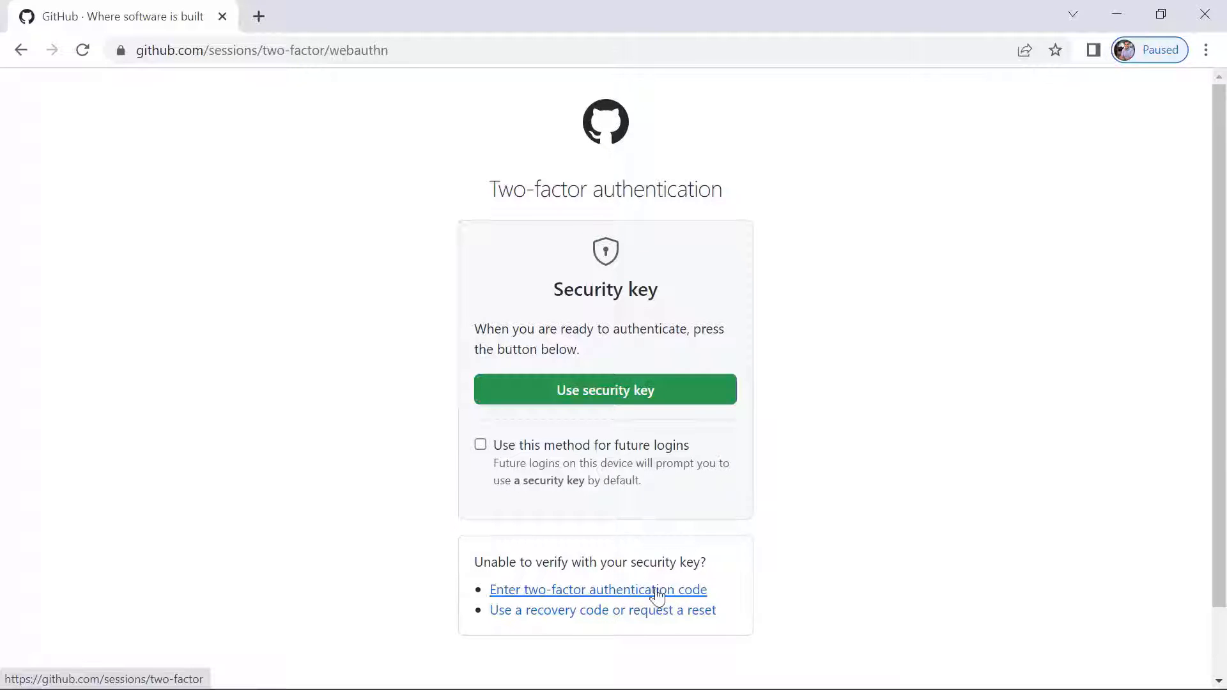
pyautogui.click(597, 589)
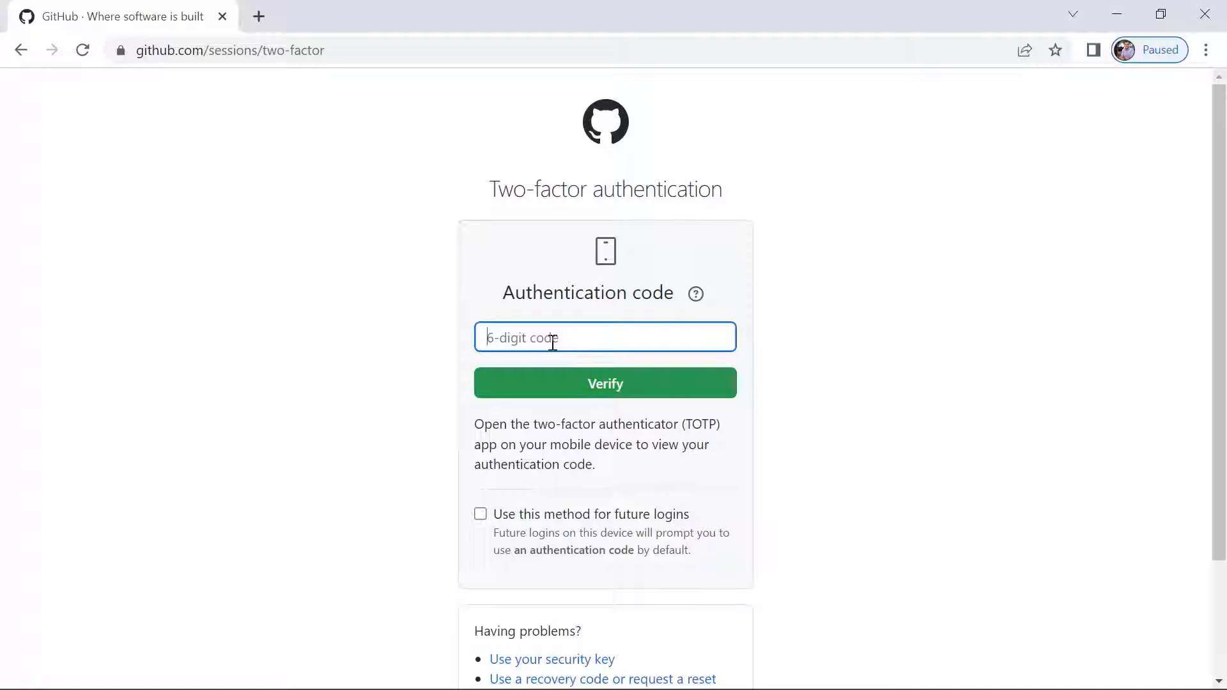
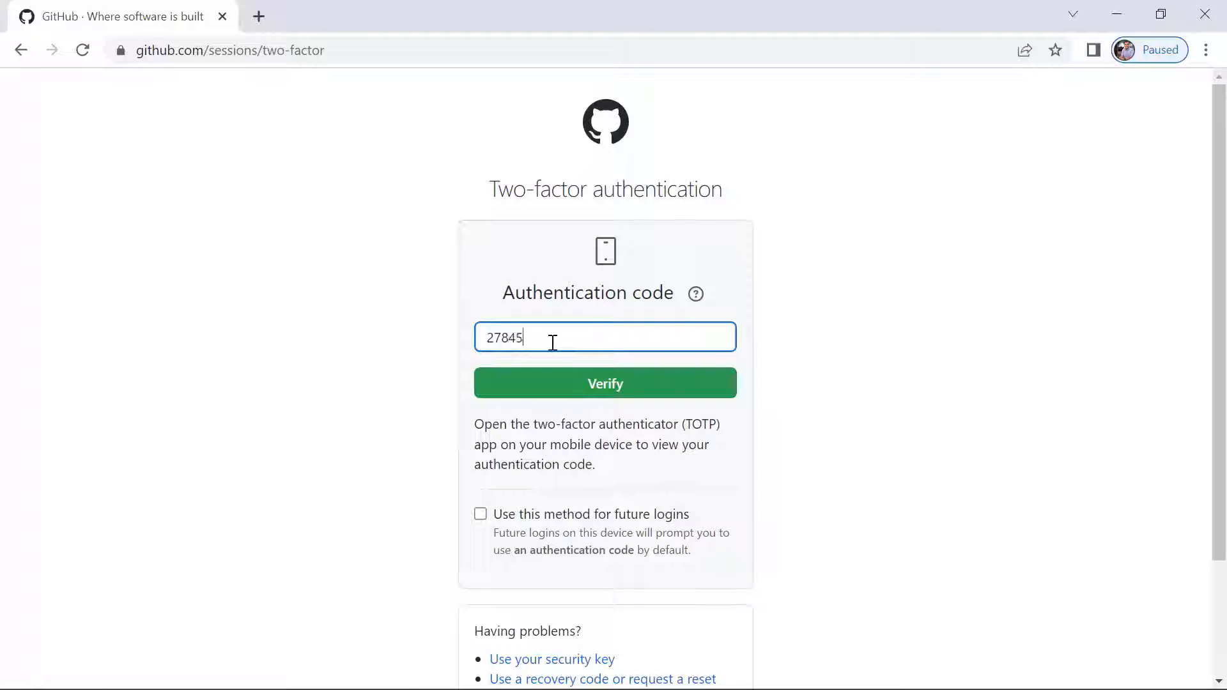
pyautogui.click(604, 383)
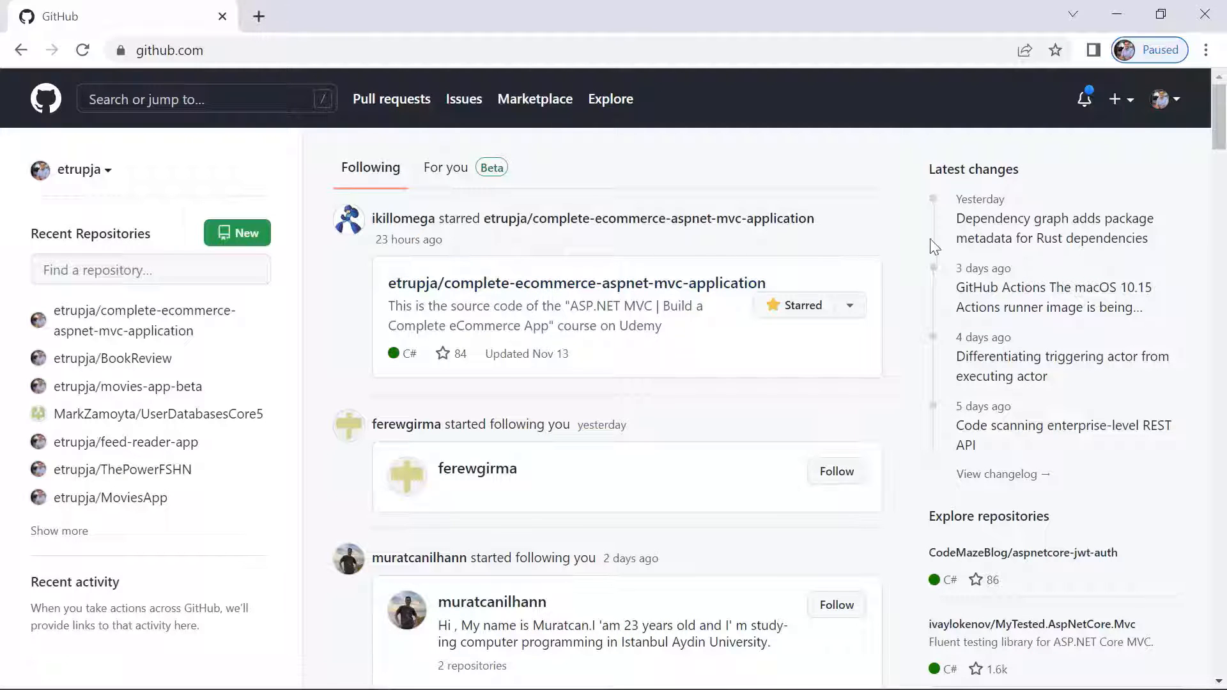
pyautogui.moveTo(902, 182)
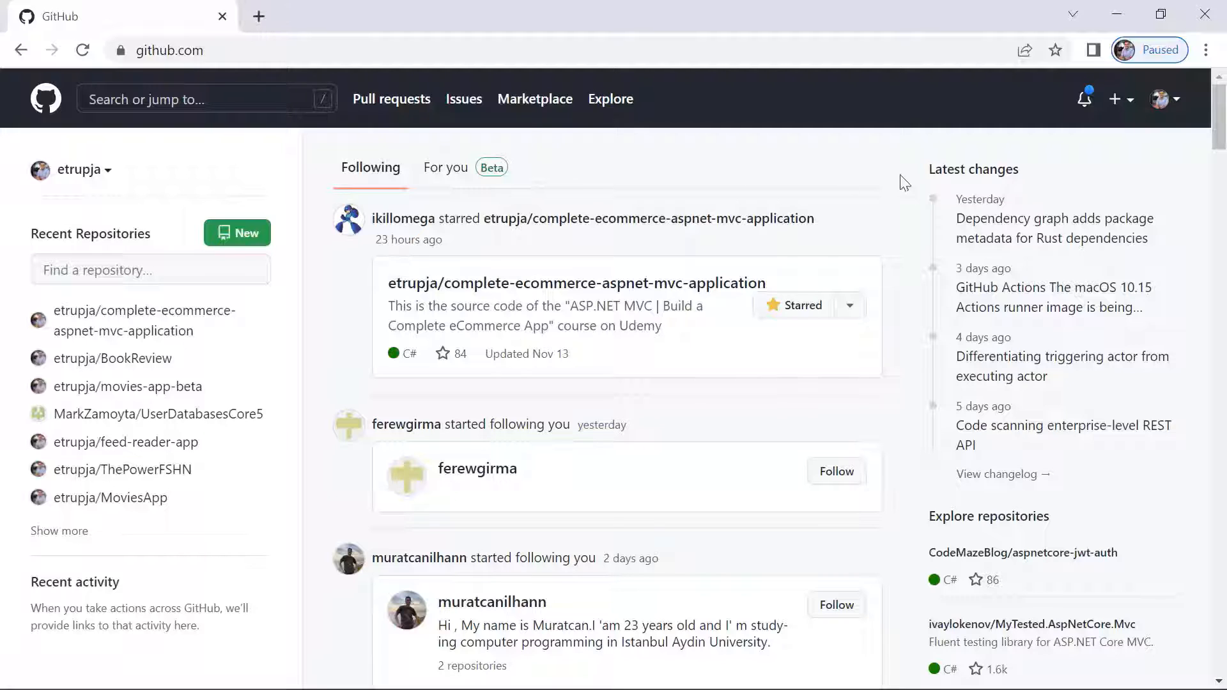
pyautogui.click(1118, 100)
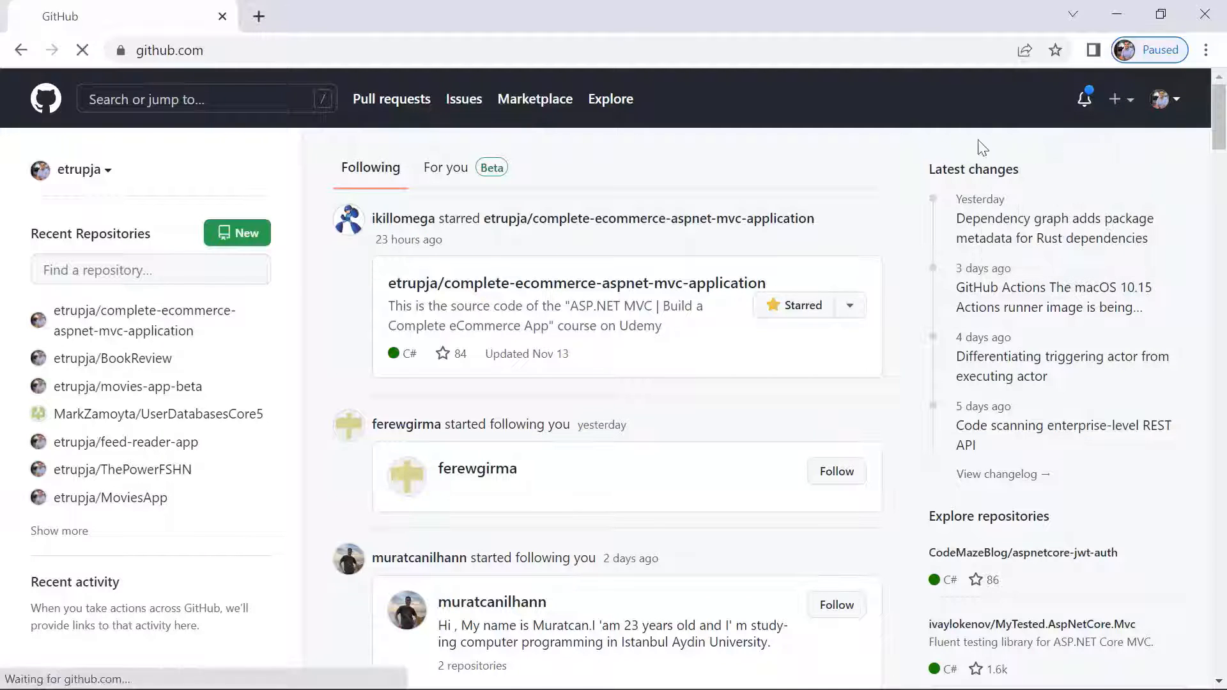
# Step: Start a new repository named angular-movies-app
pyautogui.click(237, 233)
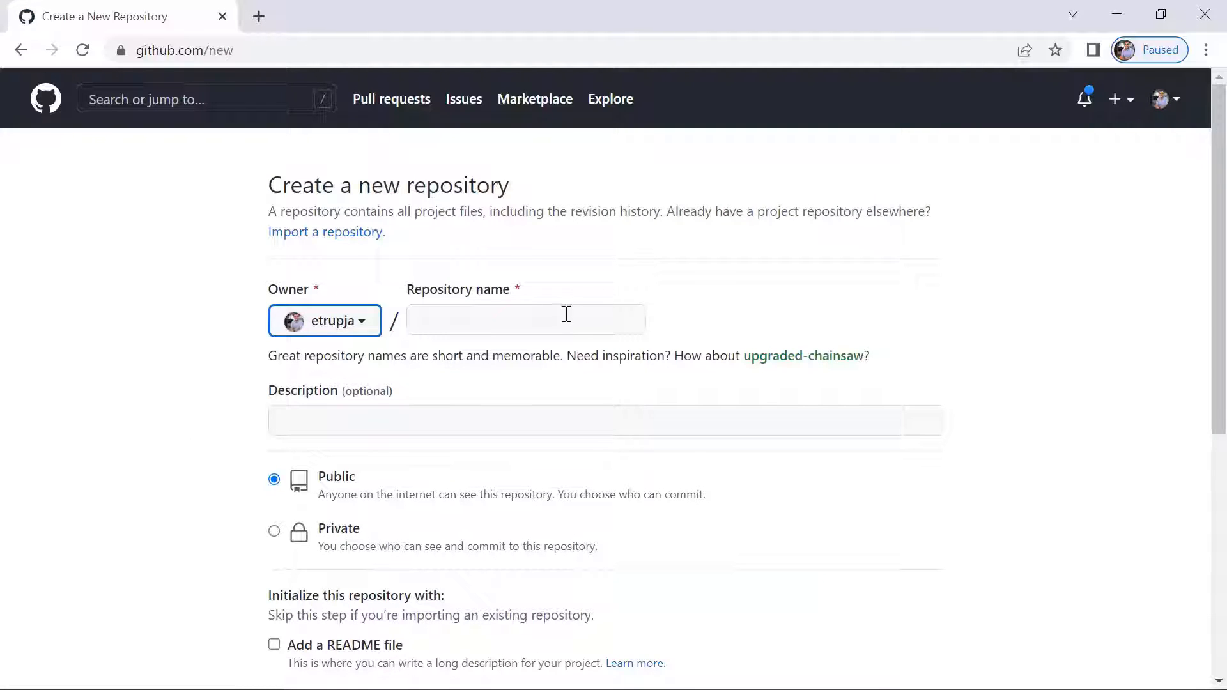
pyautogui.click(525, 319)
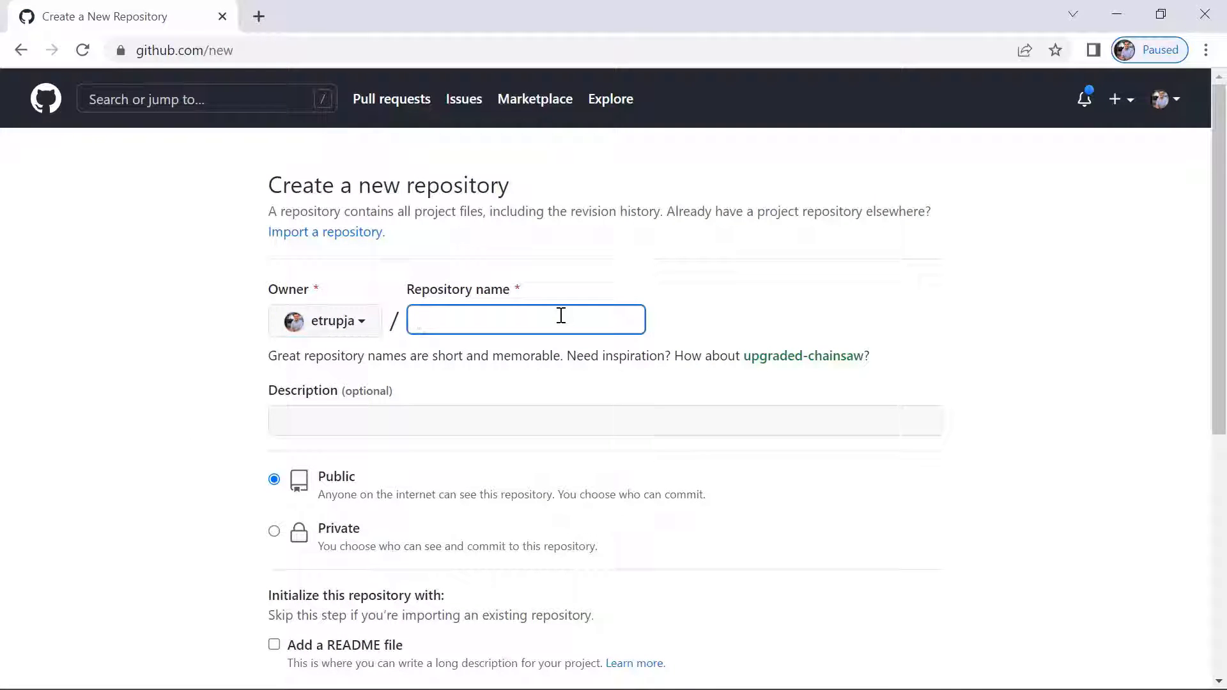
pyautogui.write('movies-app')
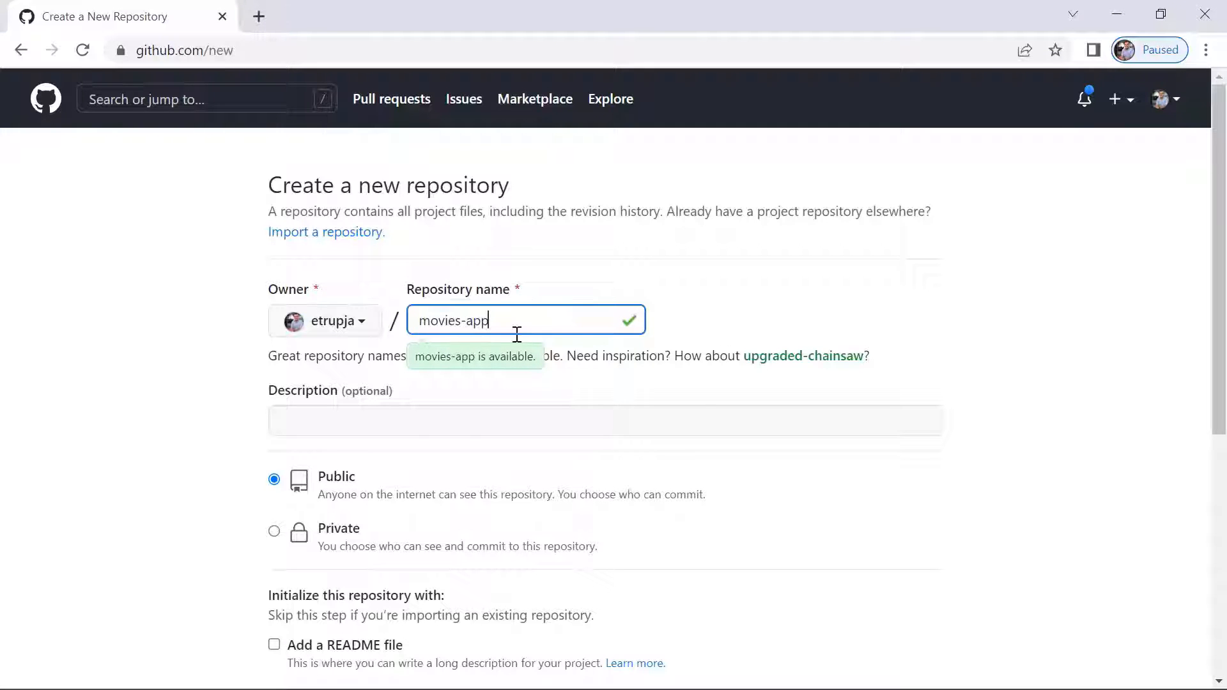
pyautogui.moveTo(524, 324)
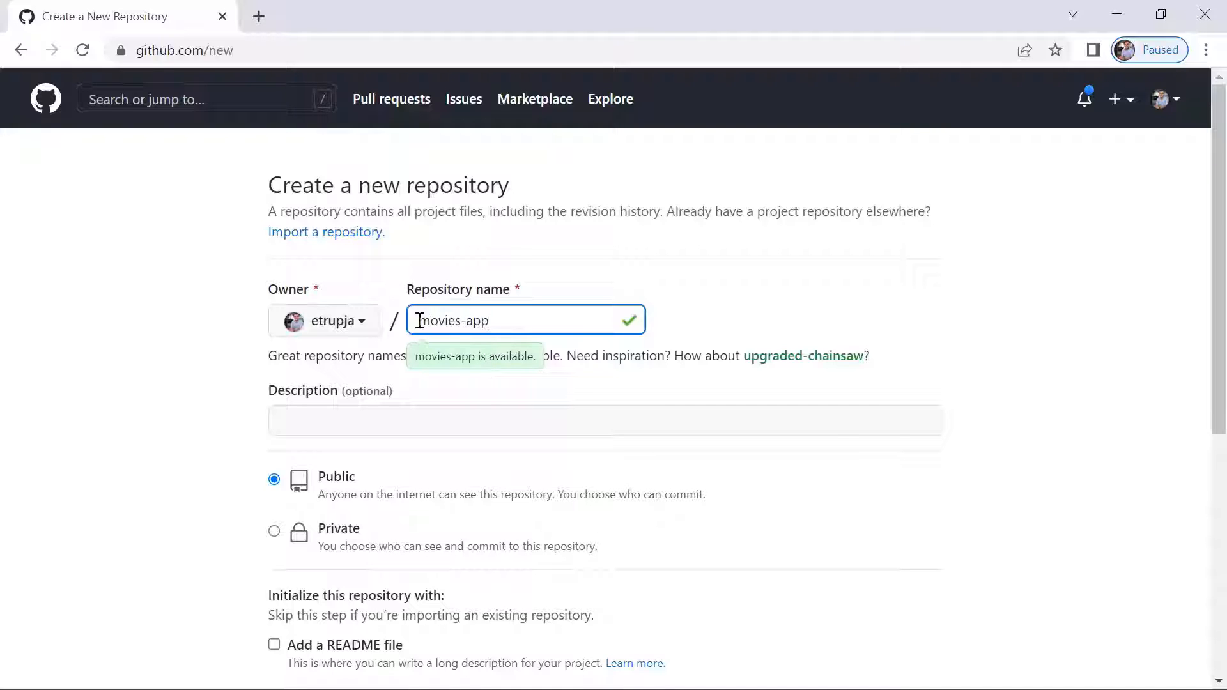
pyautogui.write('angular-')
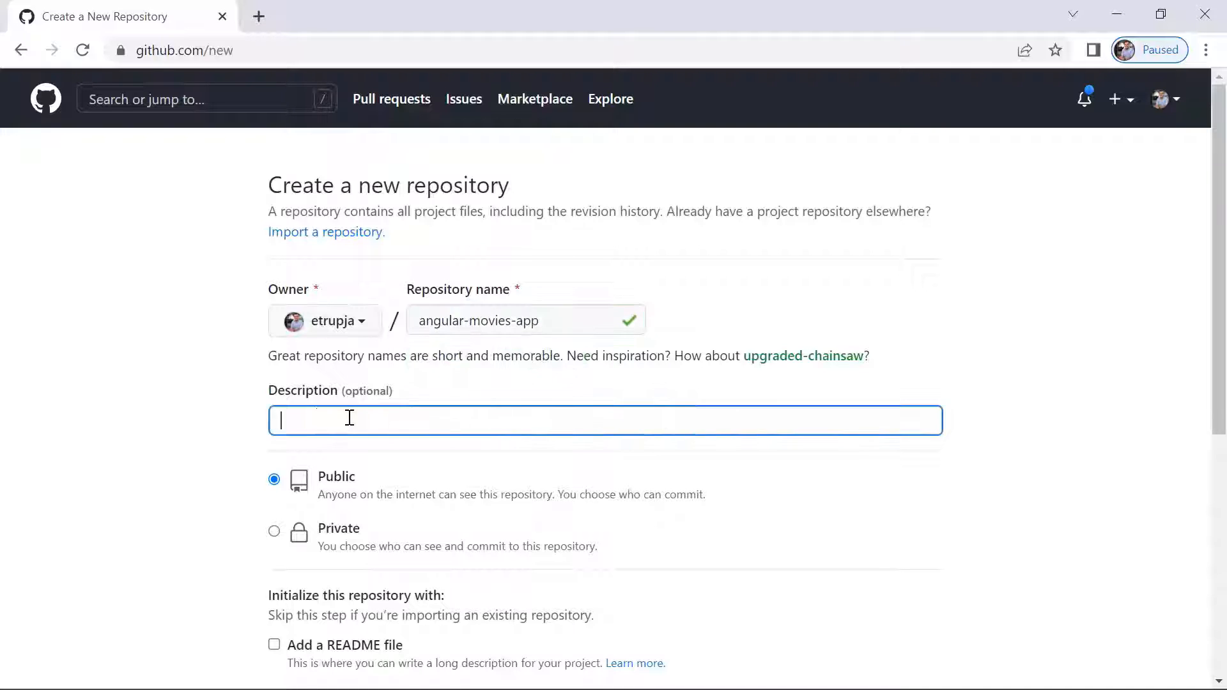
pyautogui.moveTo(243, 443)
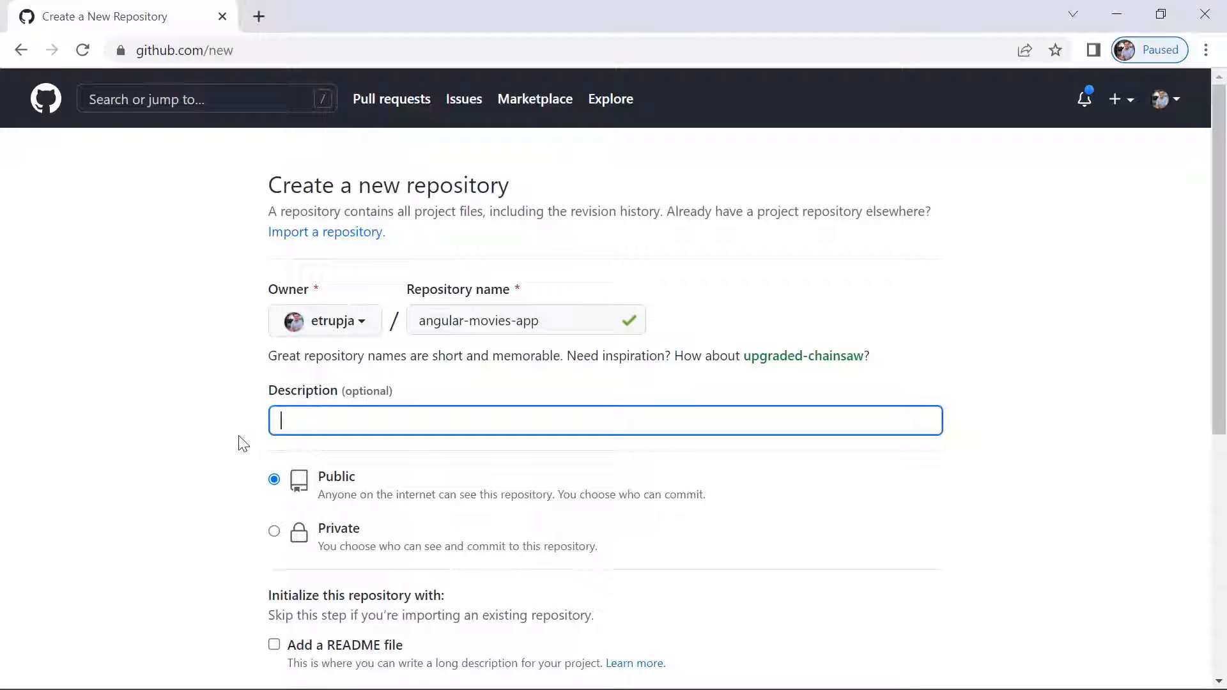
# Step: Describe it as 'This is the github repo for the Angular Movies Application'
pyautogui.write('This is the')
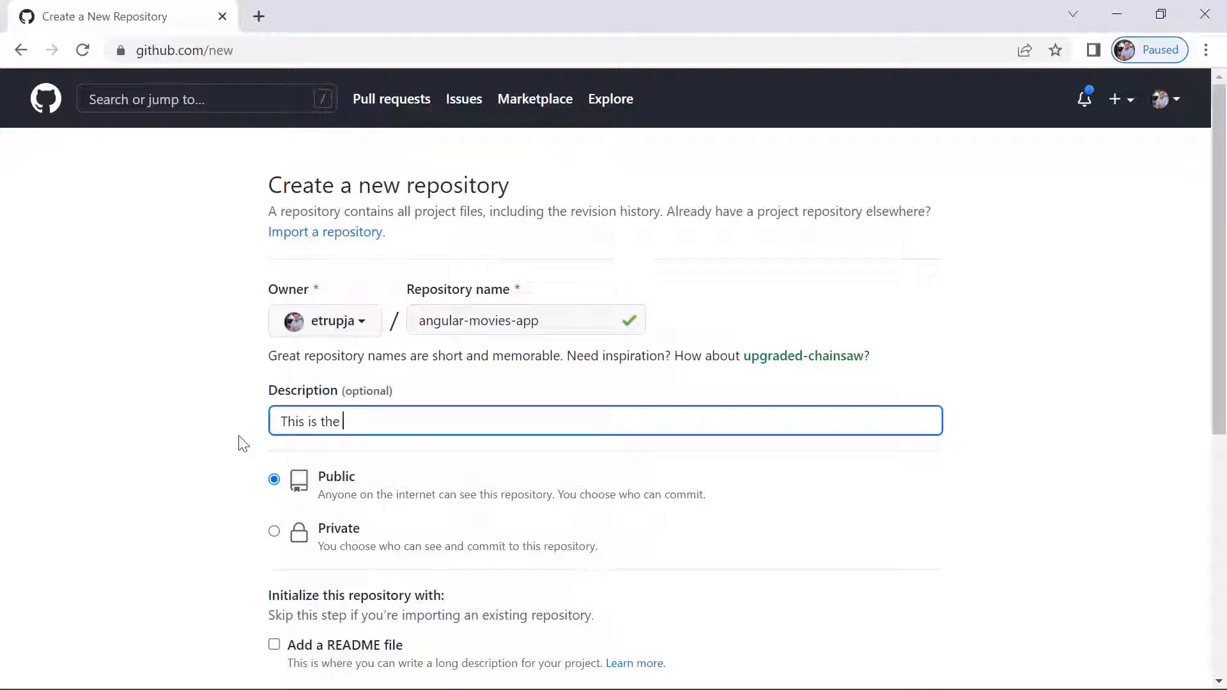
pyautogui.write('github repository')
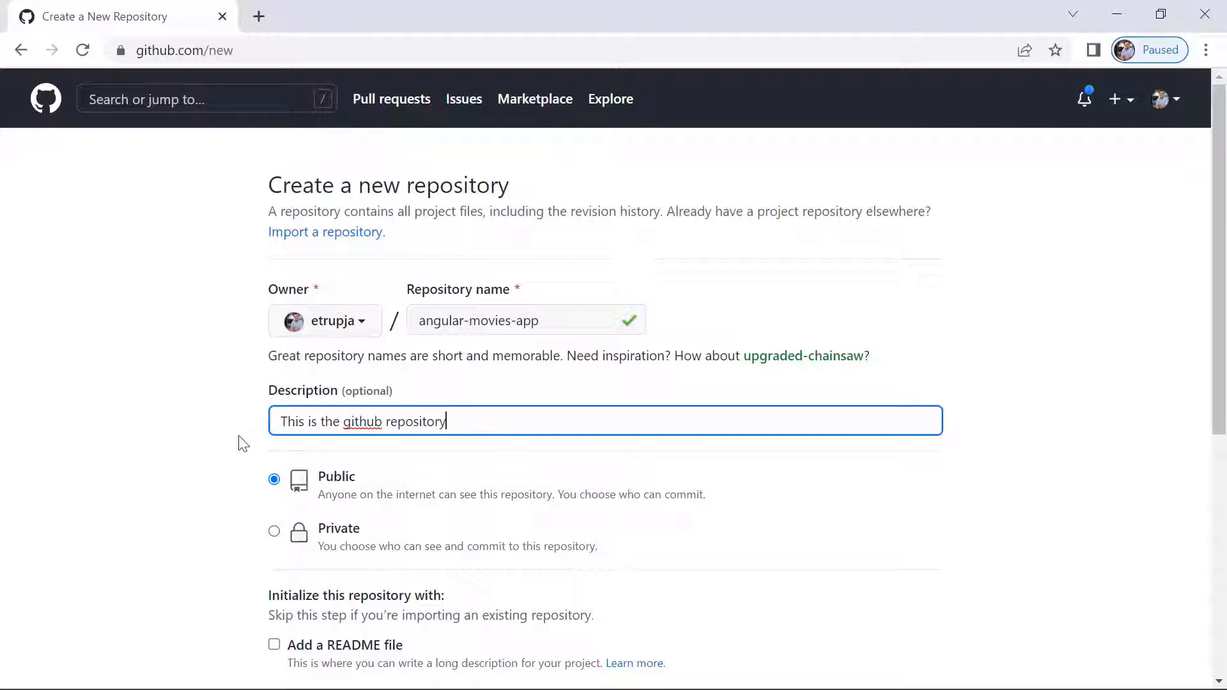
pyautogui.write('for the Ang')
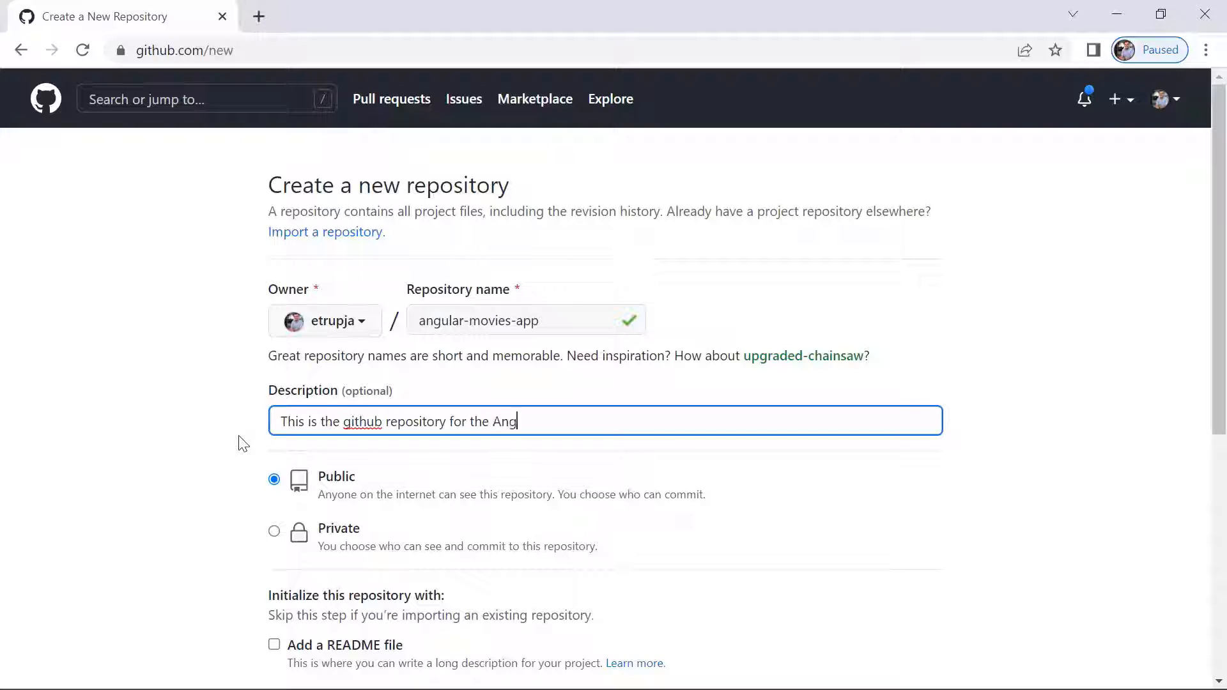
pyautogui.write('ular Movies Ap')
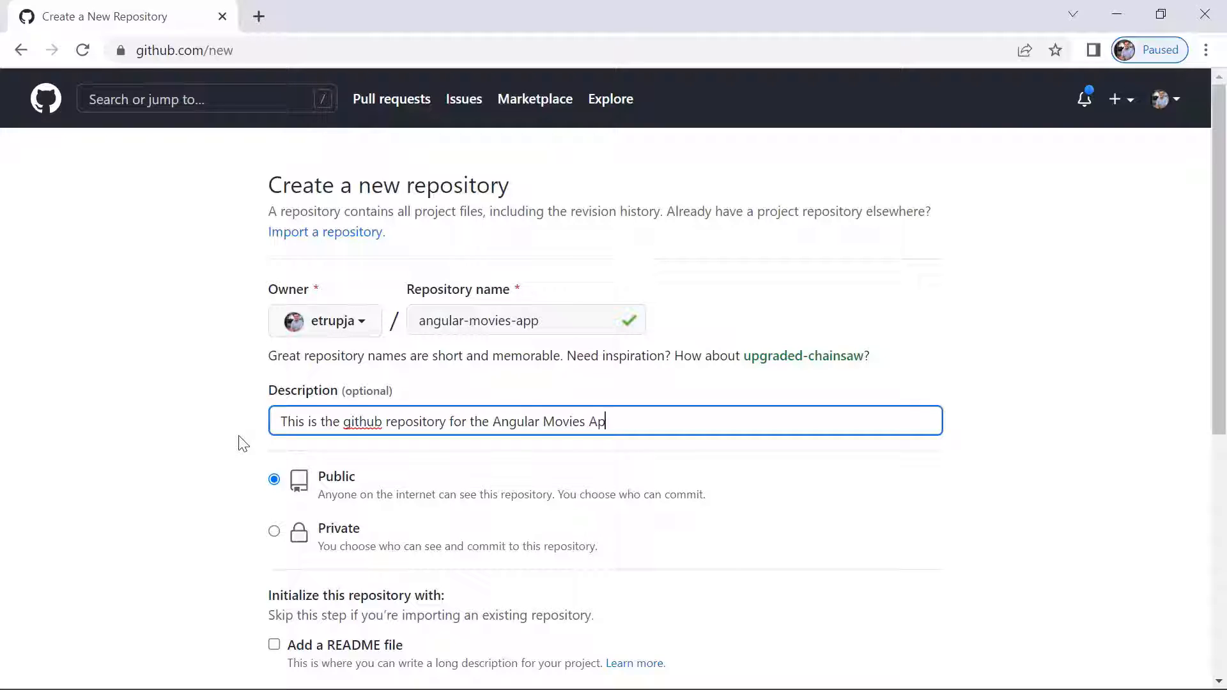
pyautogui.write('plication')
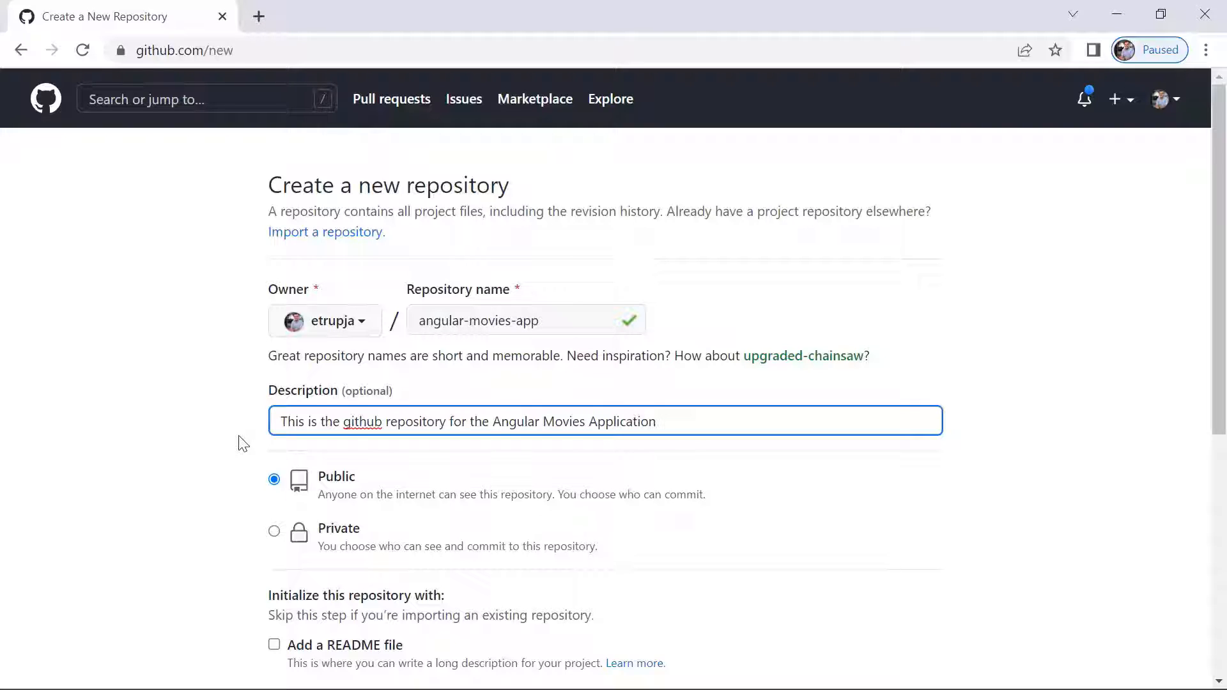
pyautogui.click(176, 455)
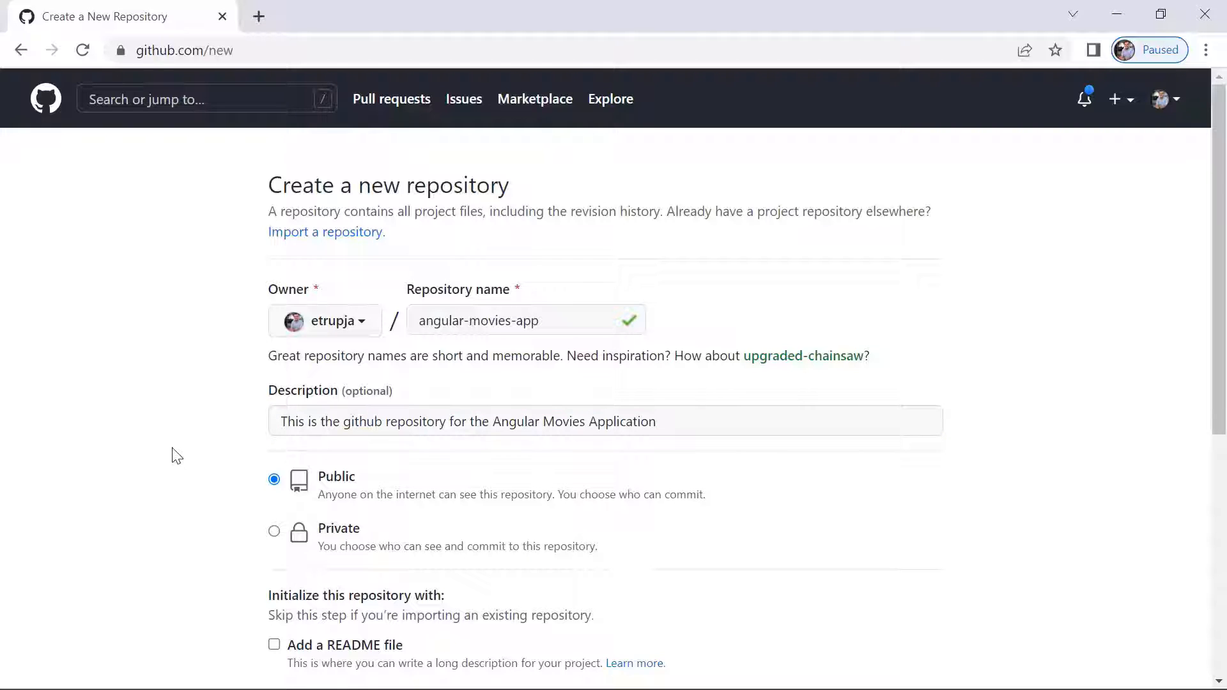
pyautogui.moveTo(218, 562)
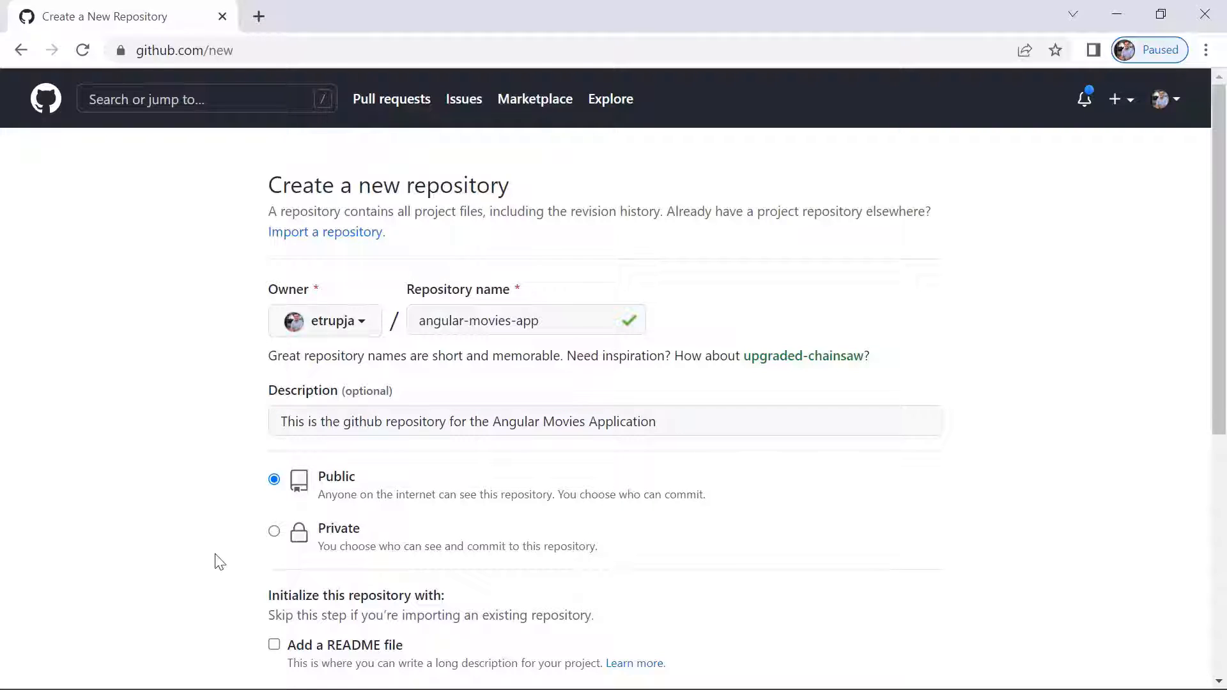
pyautogui.moveTo(184, 501)
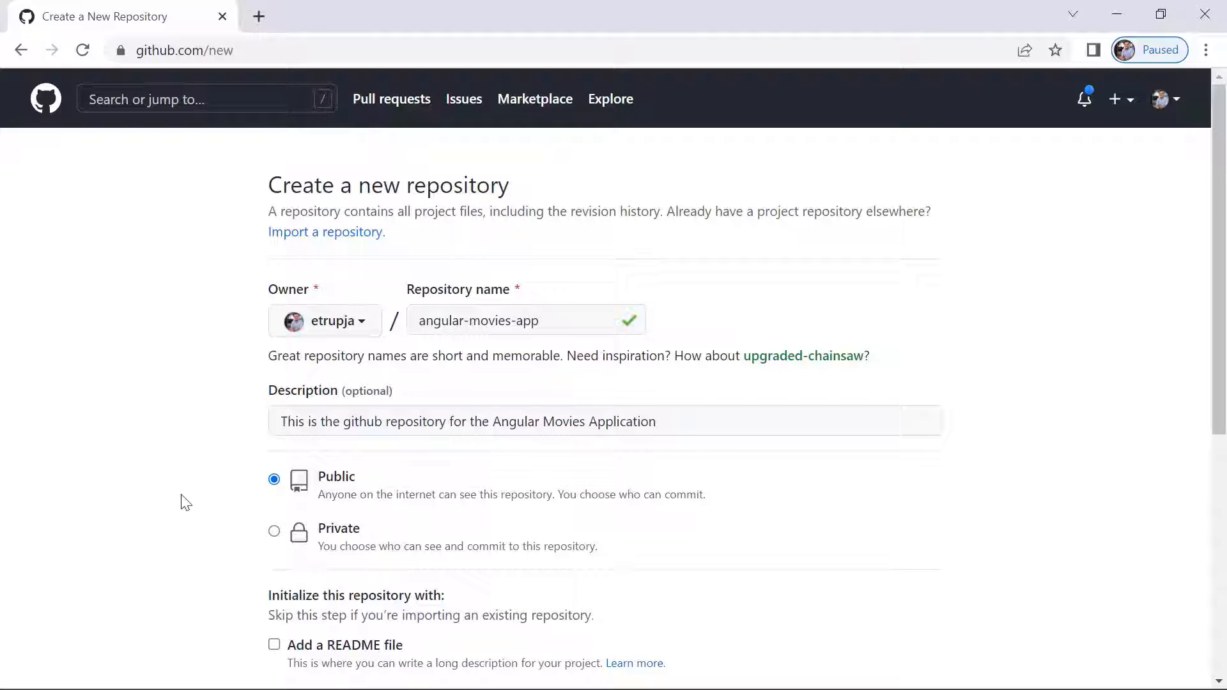
# Step: Create the repository with README, .gitignore and license left unset
pyautogui.scroll(-3)
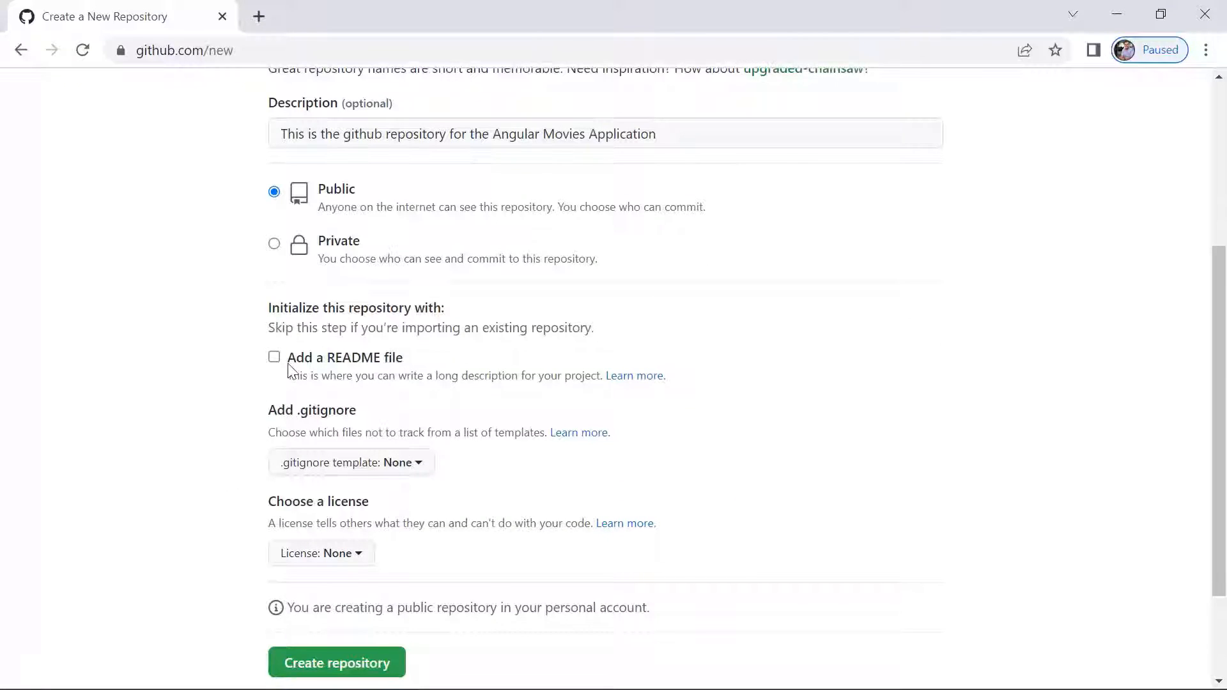
pyautogui.moveTo(526, 491)
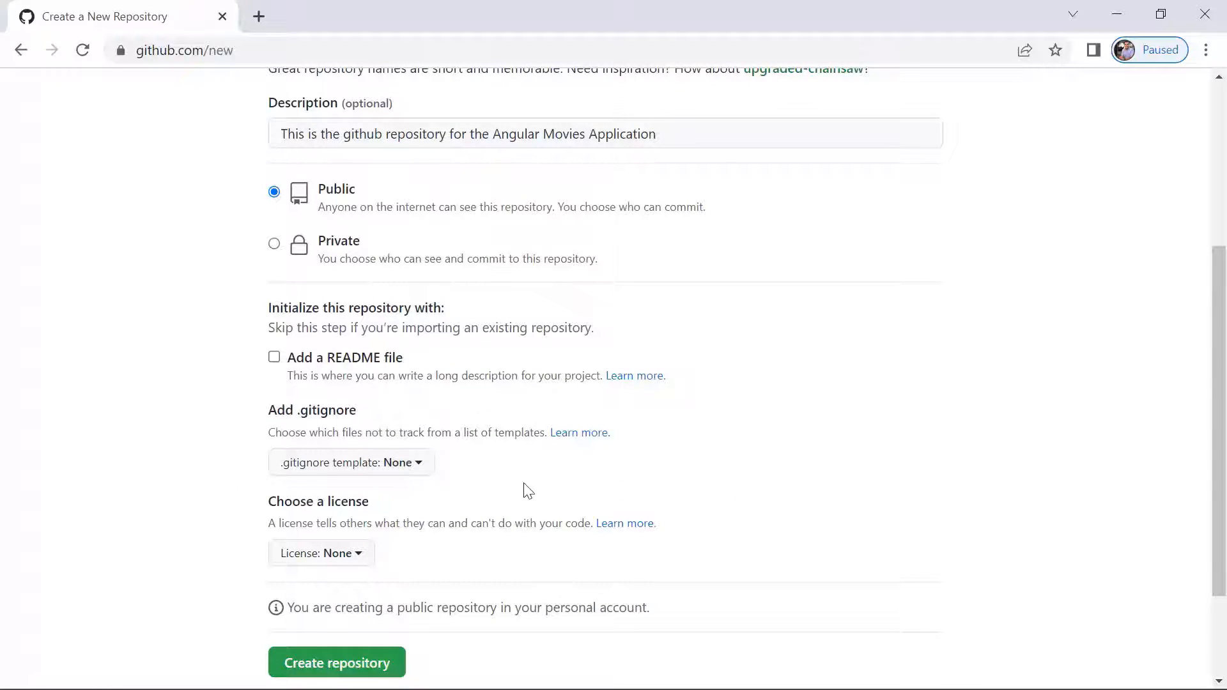
pyautogui.scroll(-3)
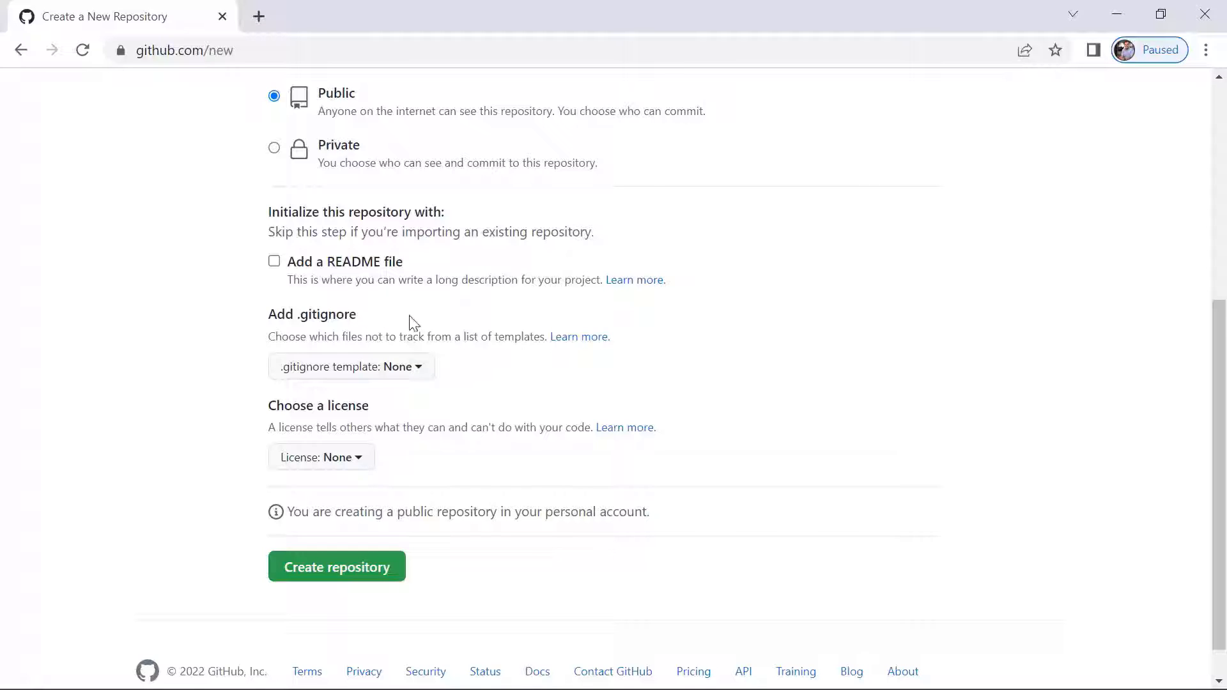
pyautogui.moveTo(457, 381)
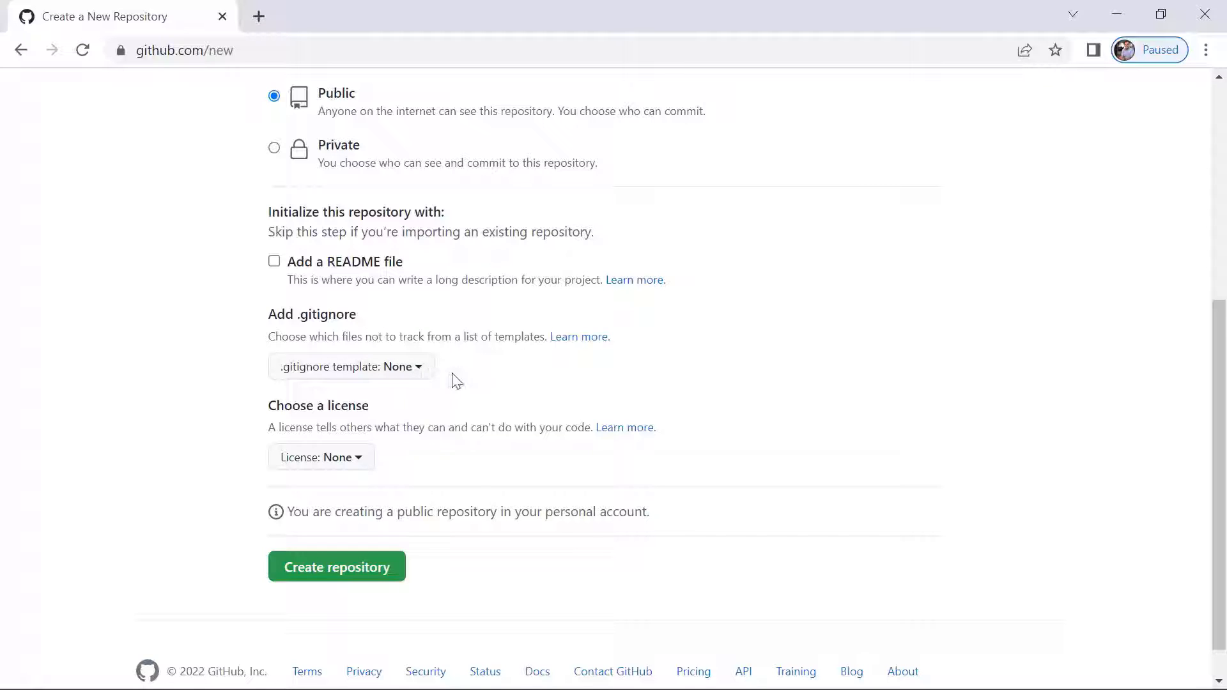
pyautogui.moveTo(406, 429)
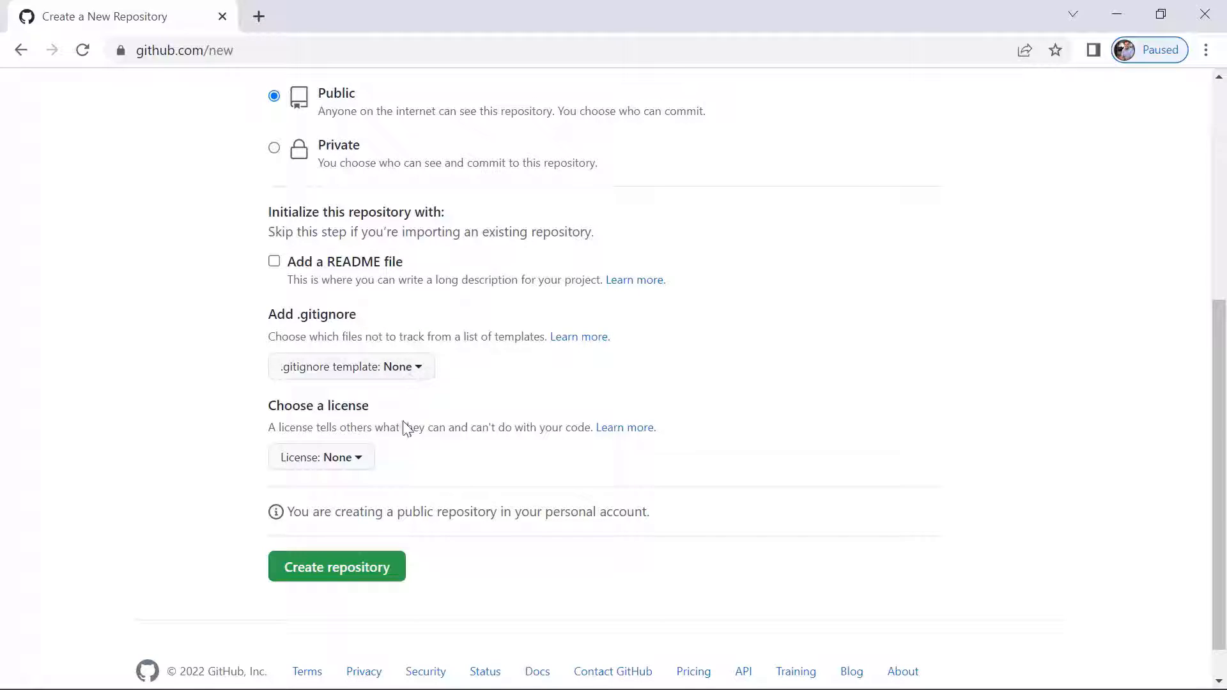
pyautogui.moveTo(372, 575)
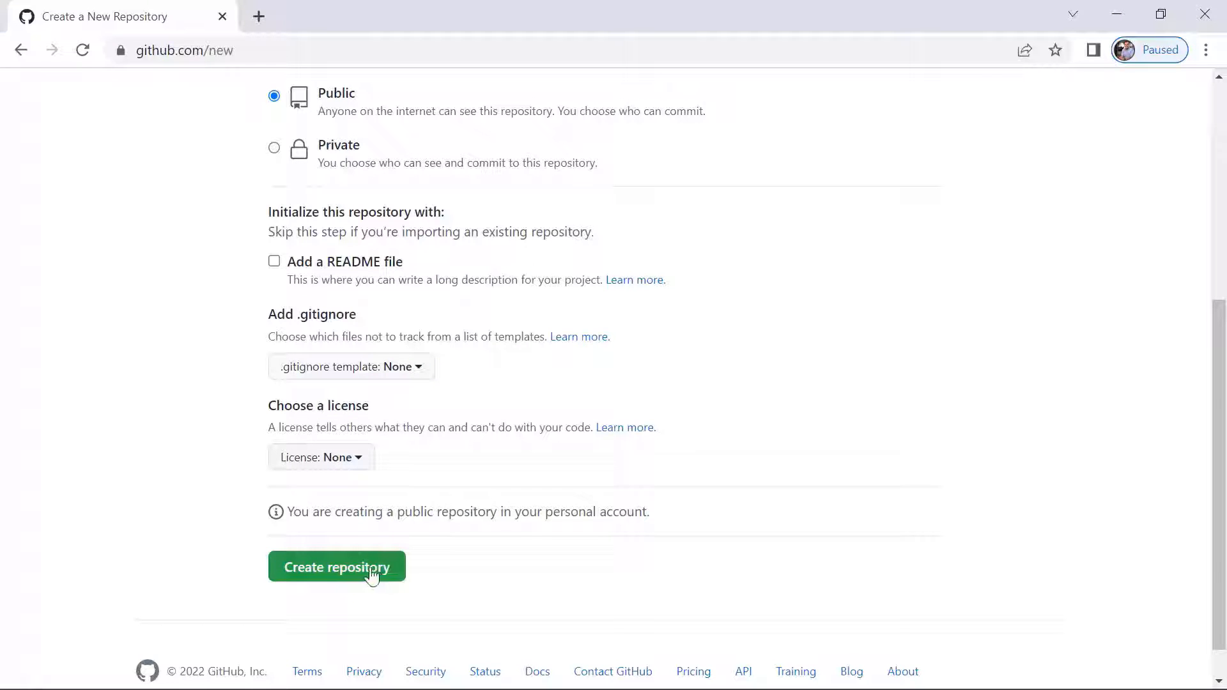
pyautogui.click(336, 566)
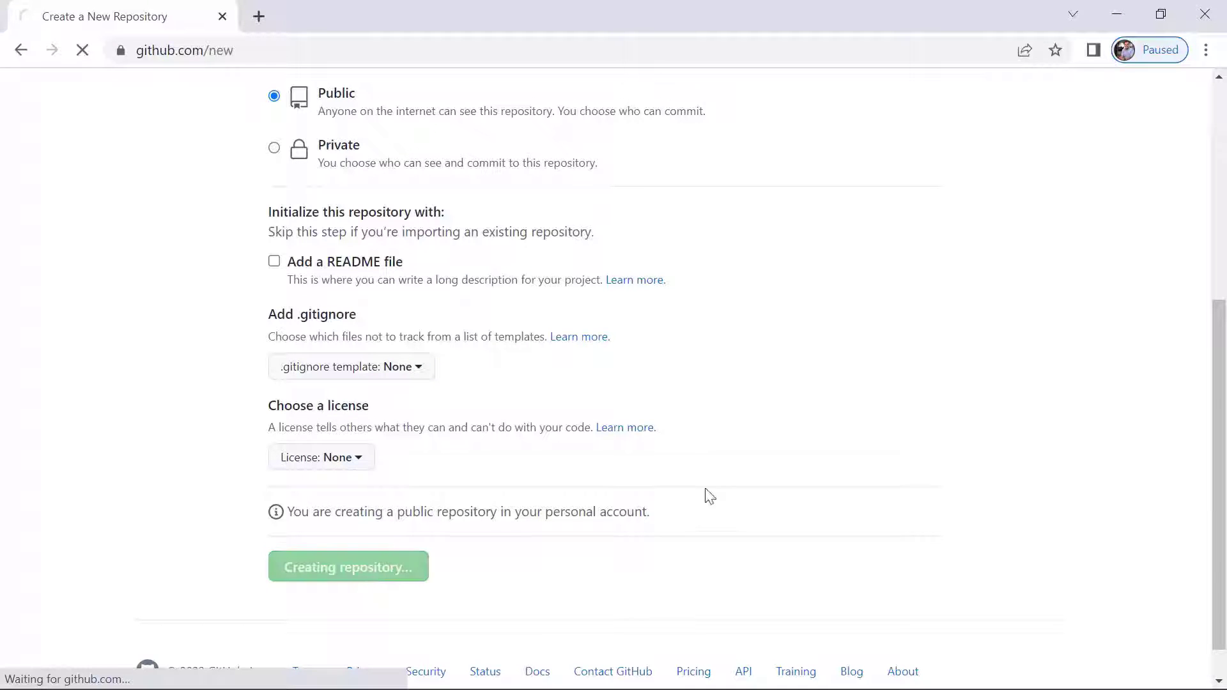
# Step: Review the quick setup command-line push instructions for angular-movies-app and return to VS Code
pyautogui.click(347, 567)
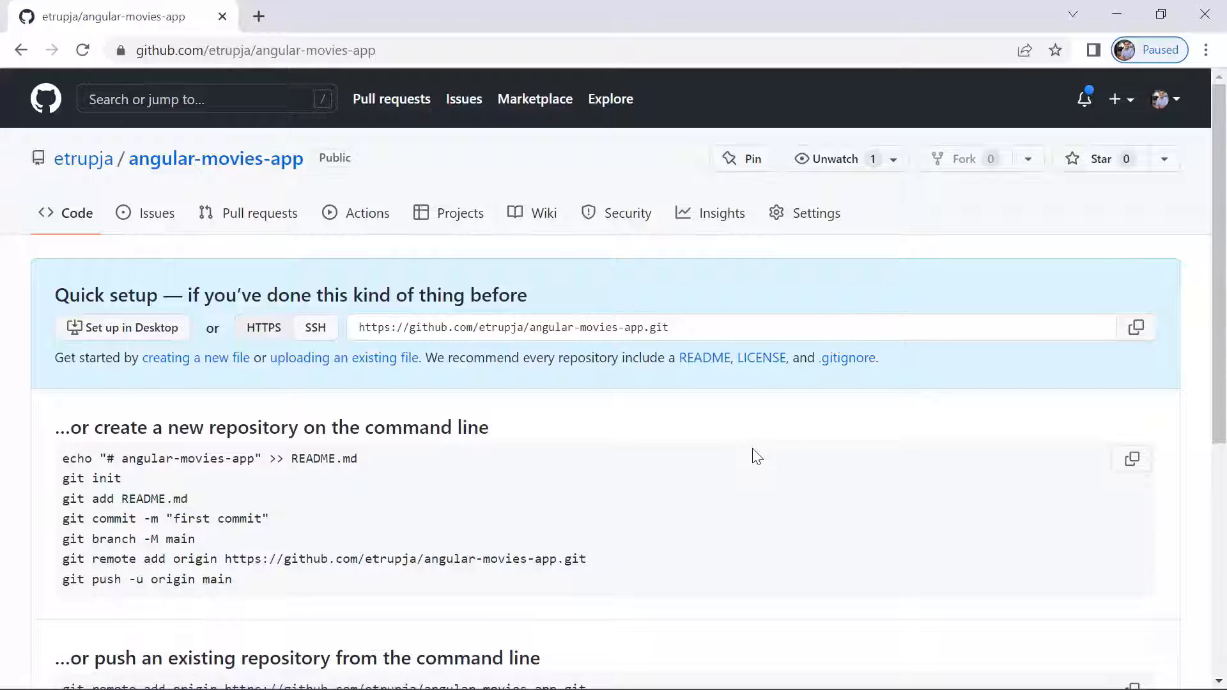
pyautogui.moveTo(777, 428)
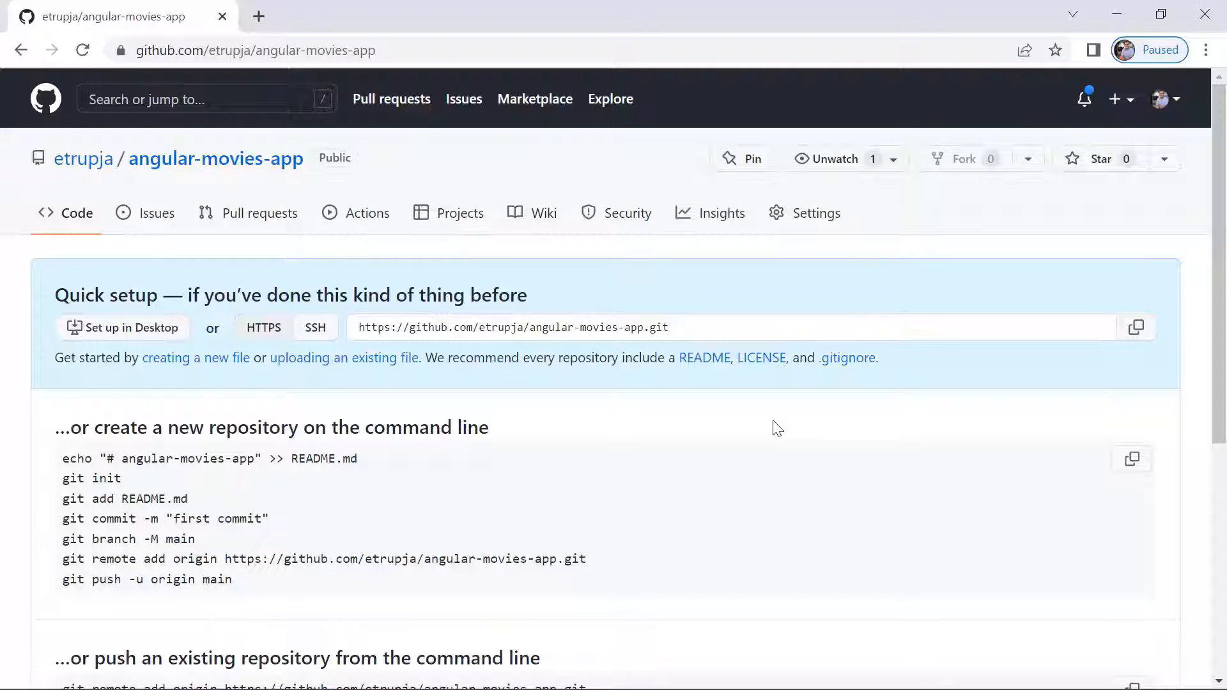
pyautogui.moveTo(500, 459)
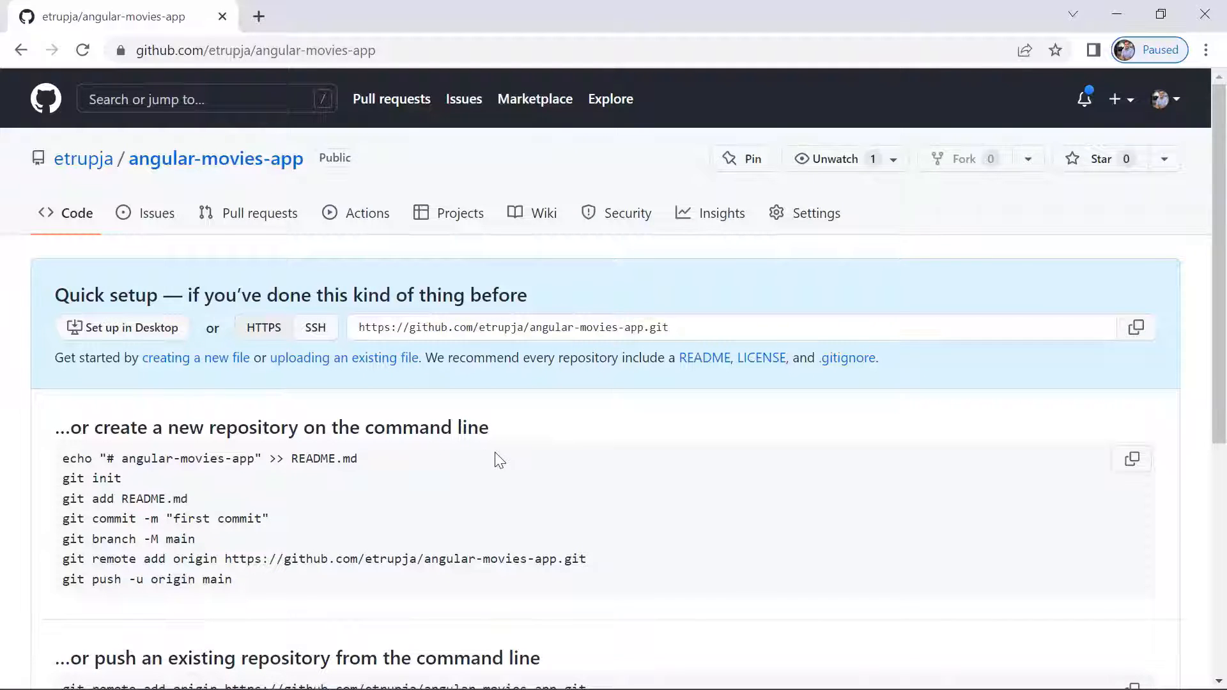
pyautogui.scroll(-3)
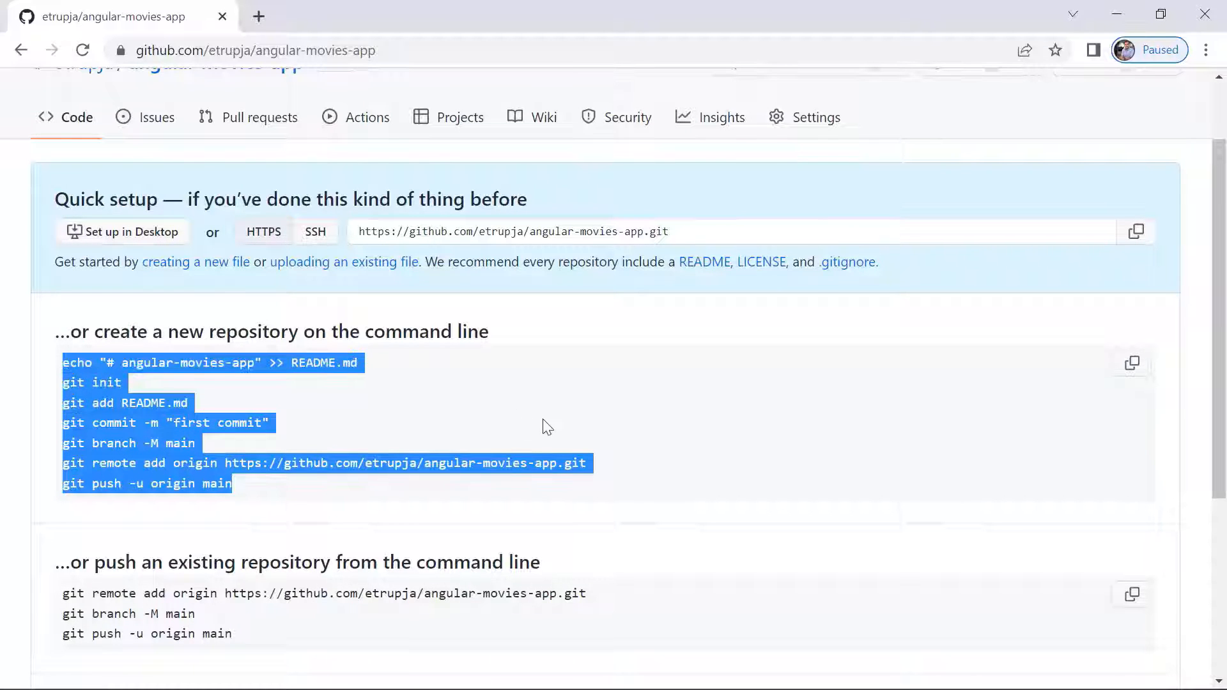
pyautogui.click(564, 397)
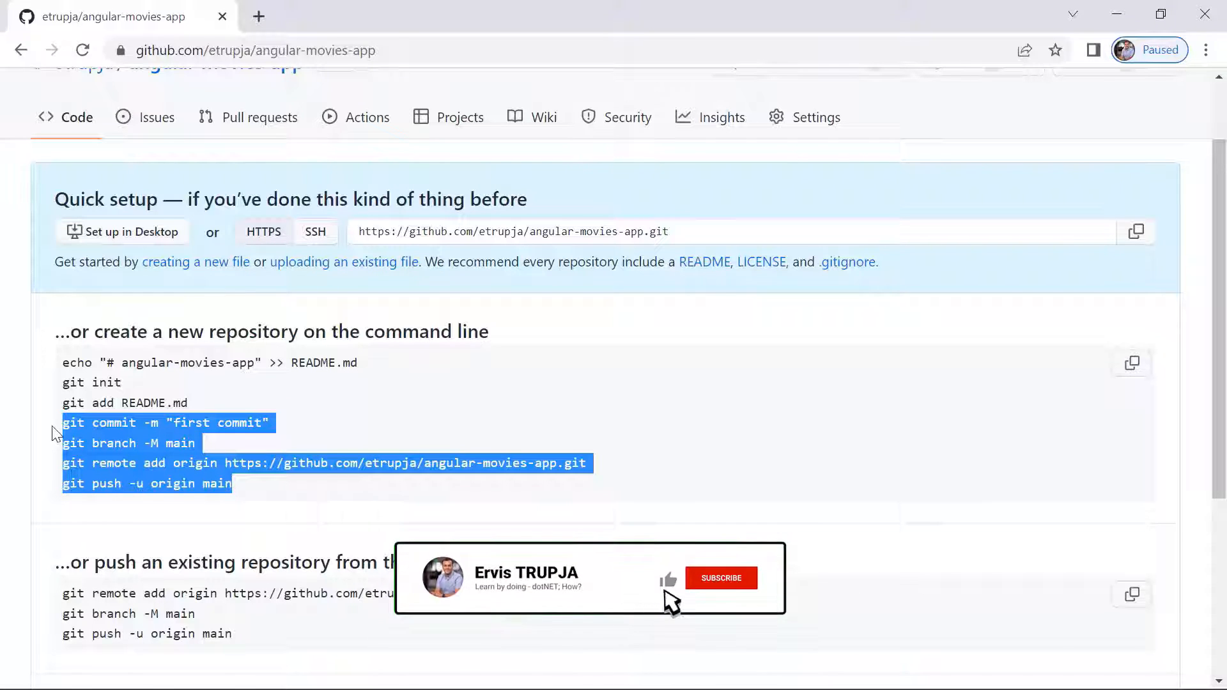
pyautogui.click(720, 578)
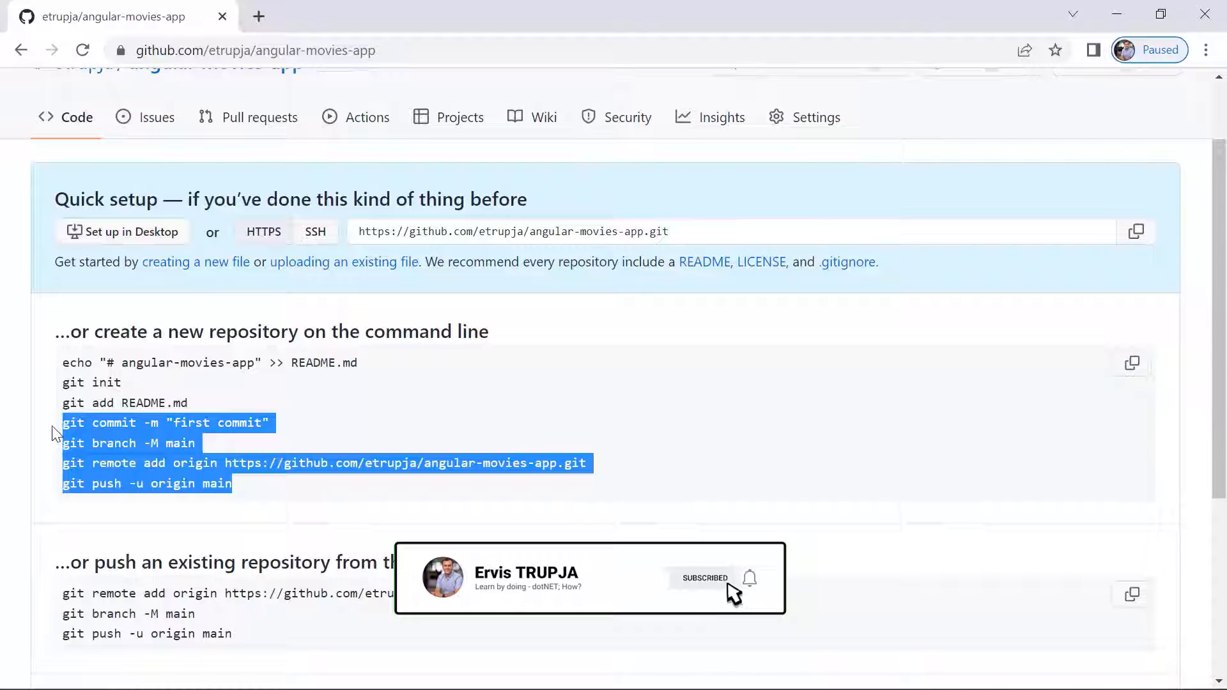
pyautogui.click(749, 578)
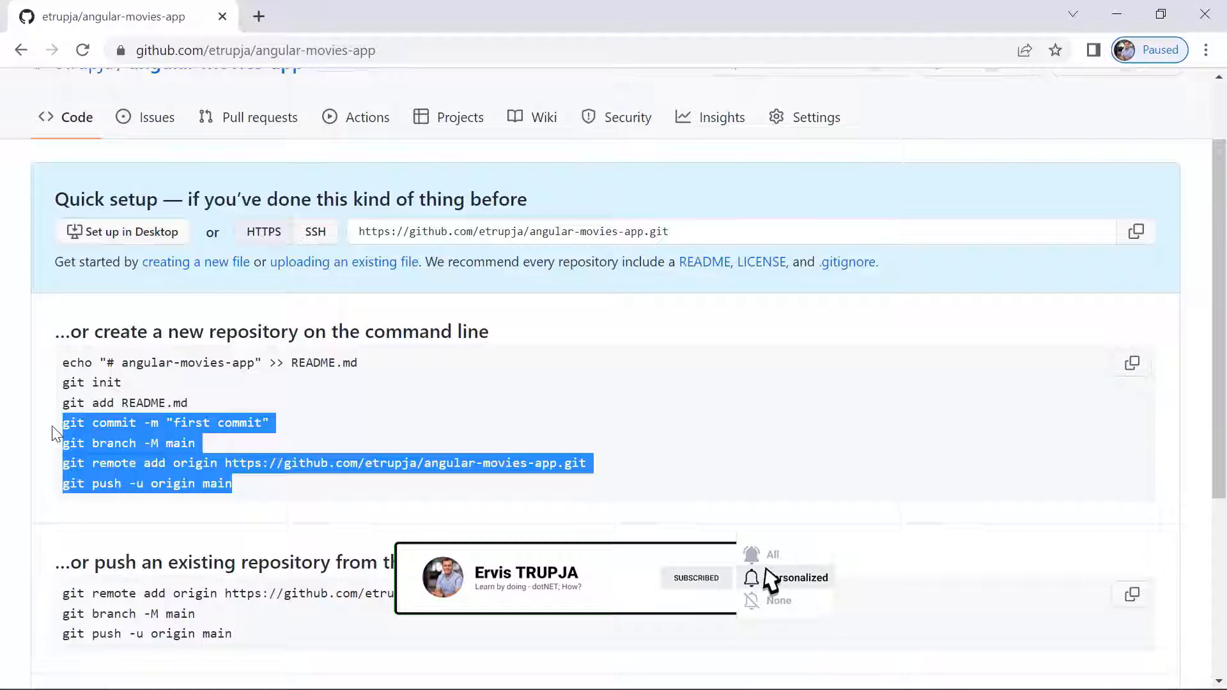
pyautogui.click(751, 578)
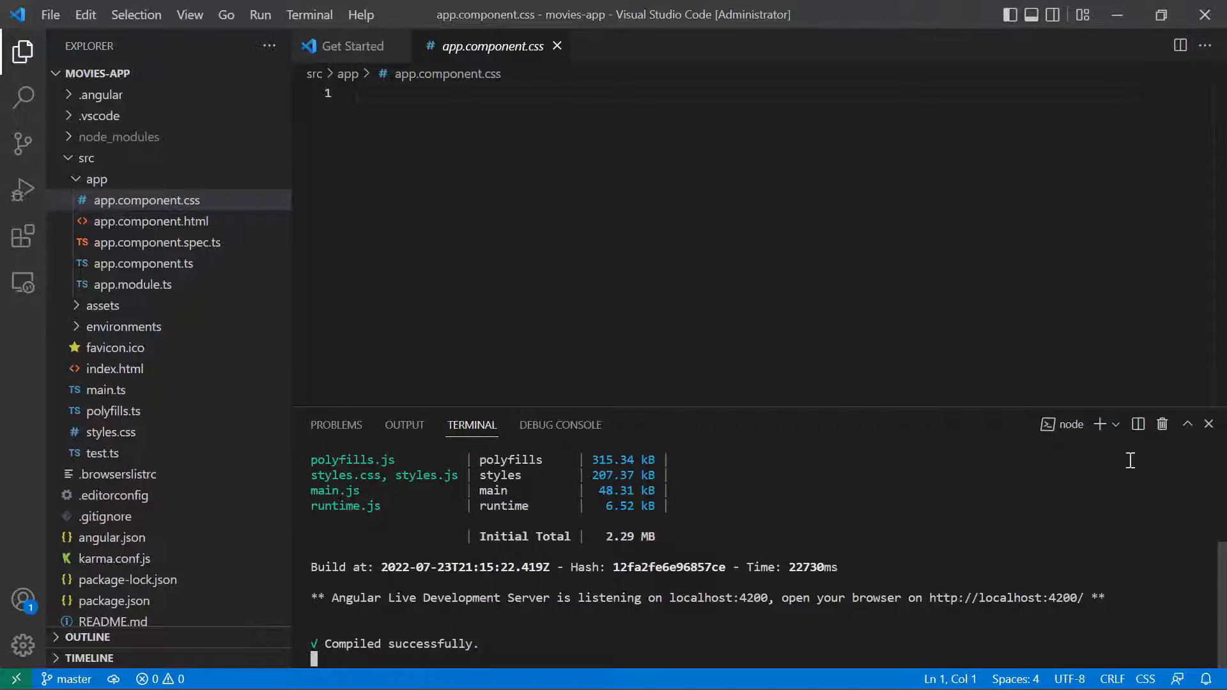
# Step: In a new terminal, run git init and stage all project files with git add
pyautogui.click(1116, 424)
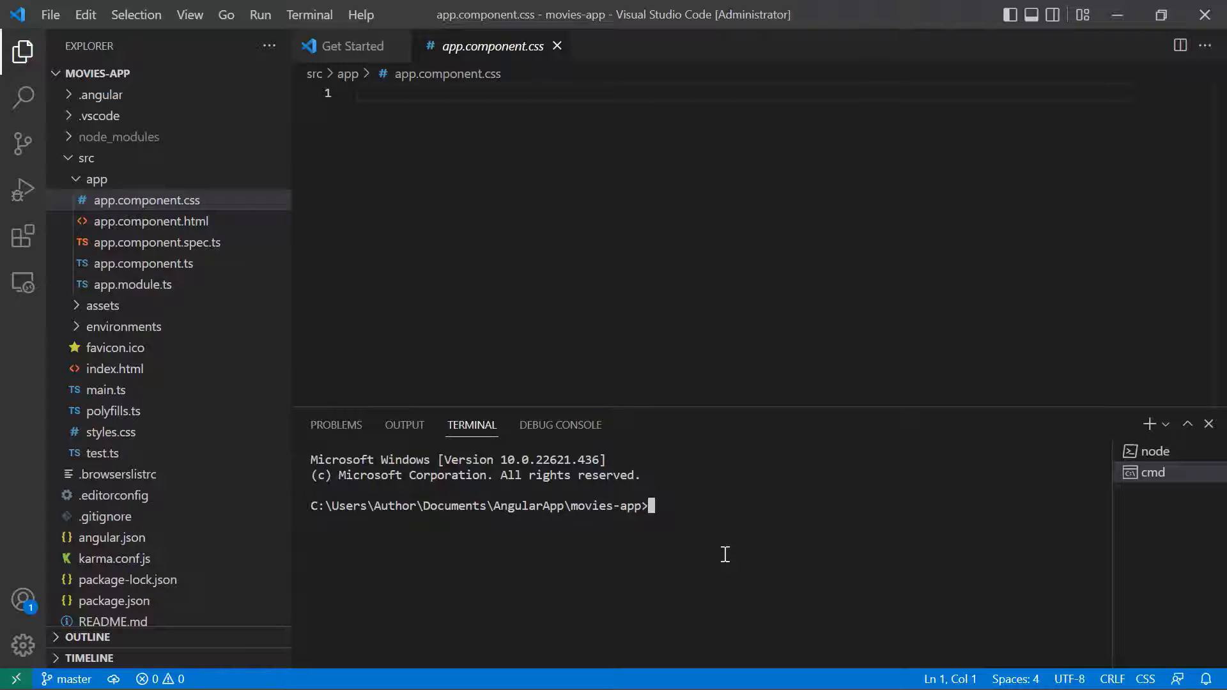
pyautogui.write('git init')
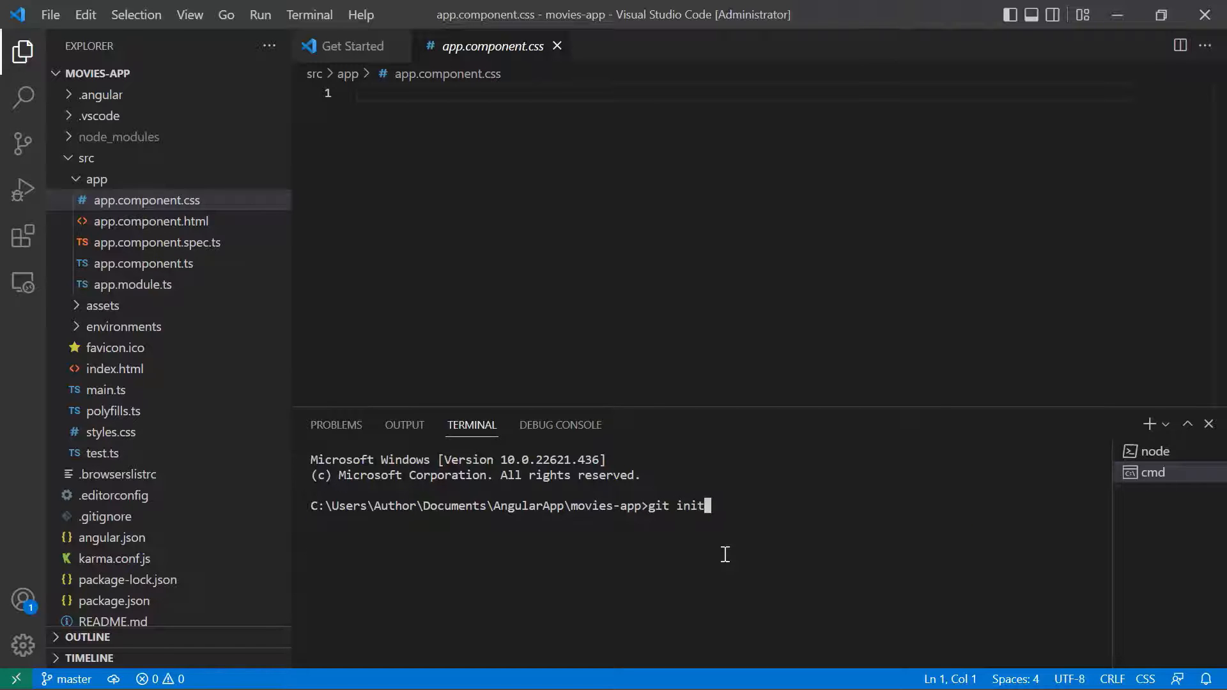
pyautogui.press('Return')
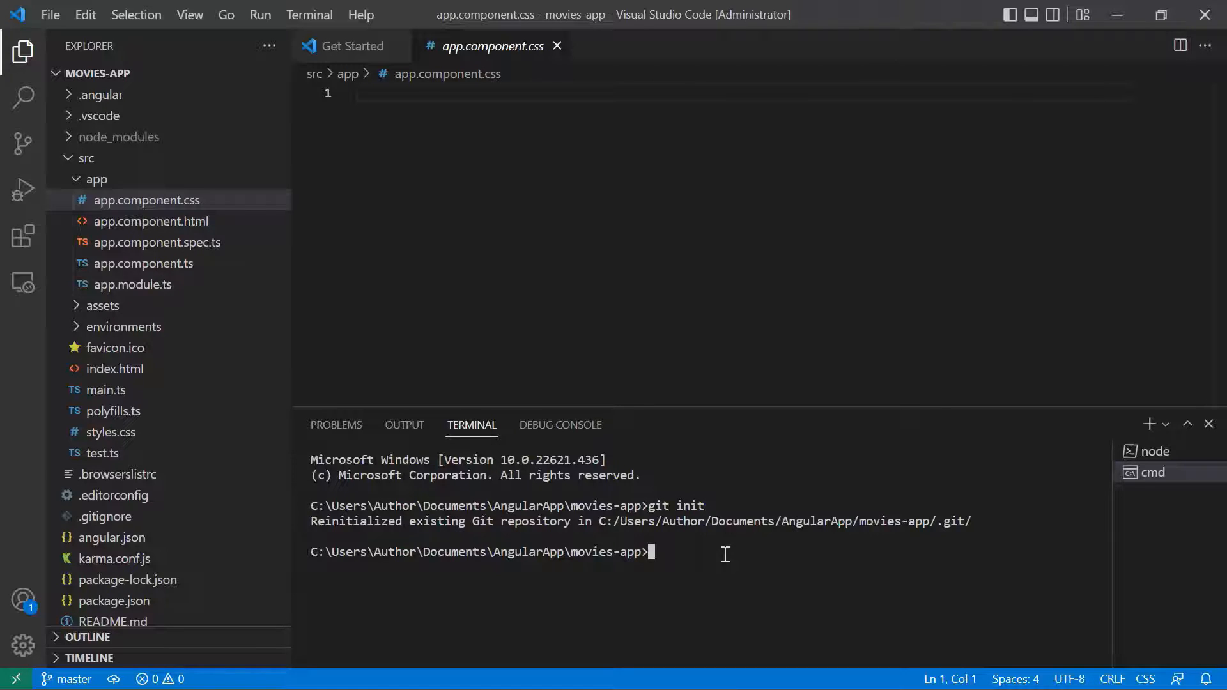
pyautogui.write('git a')
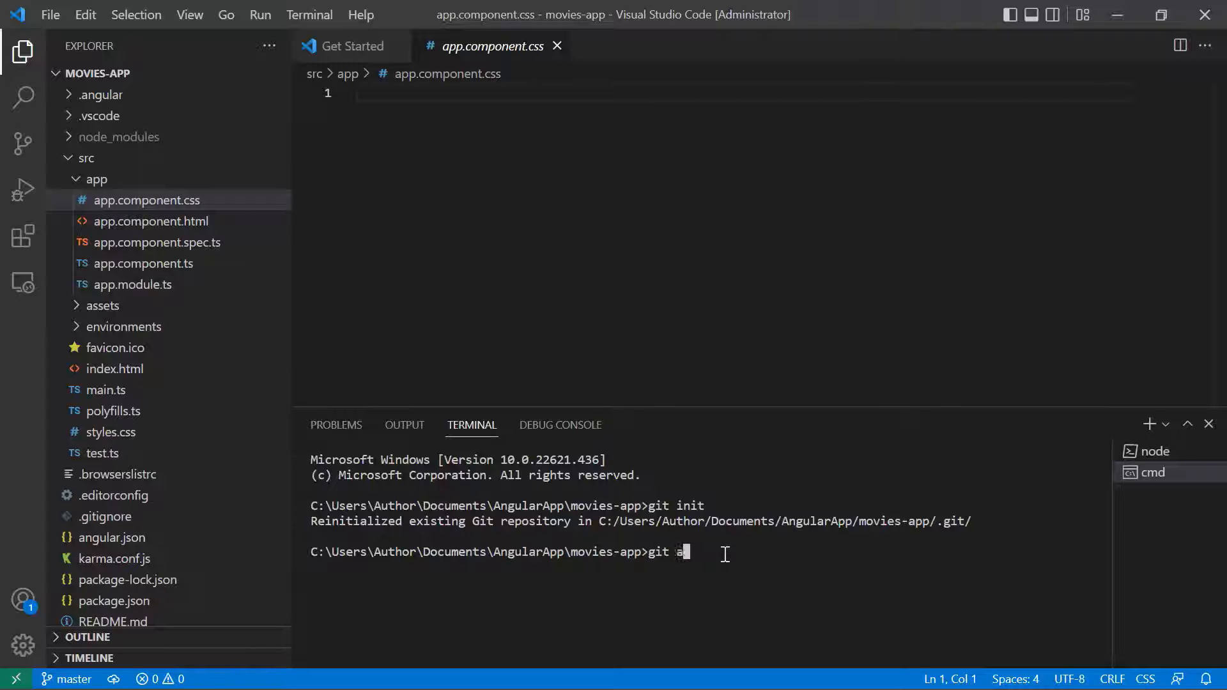
pyautogui.write('dd .')
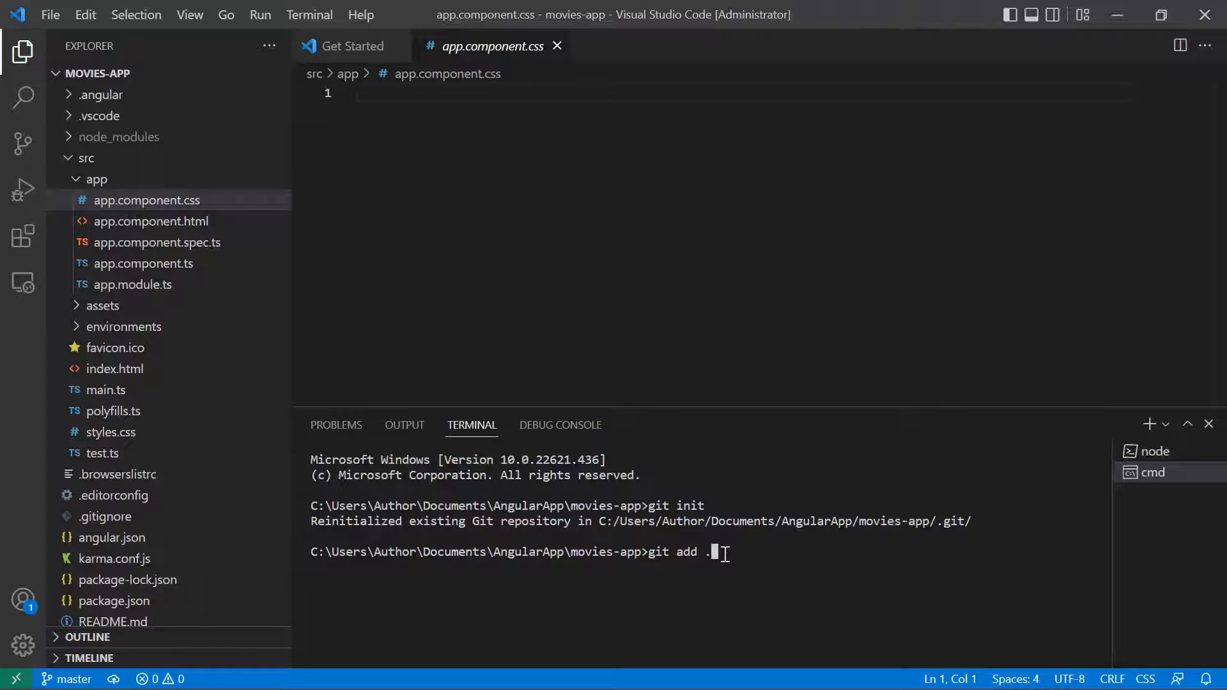
pyautogui.press('Return')
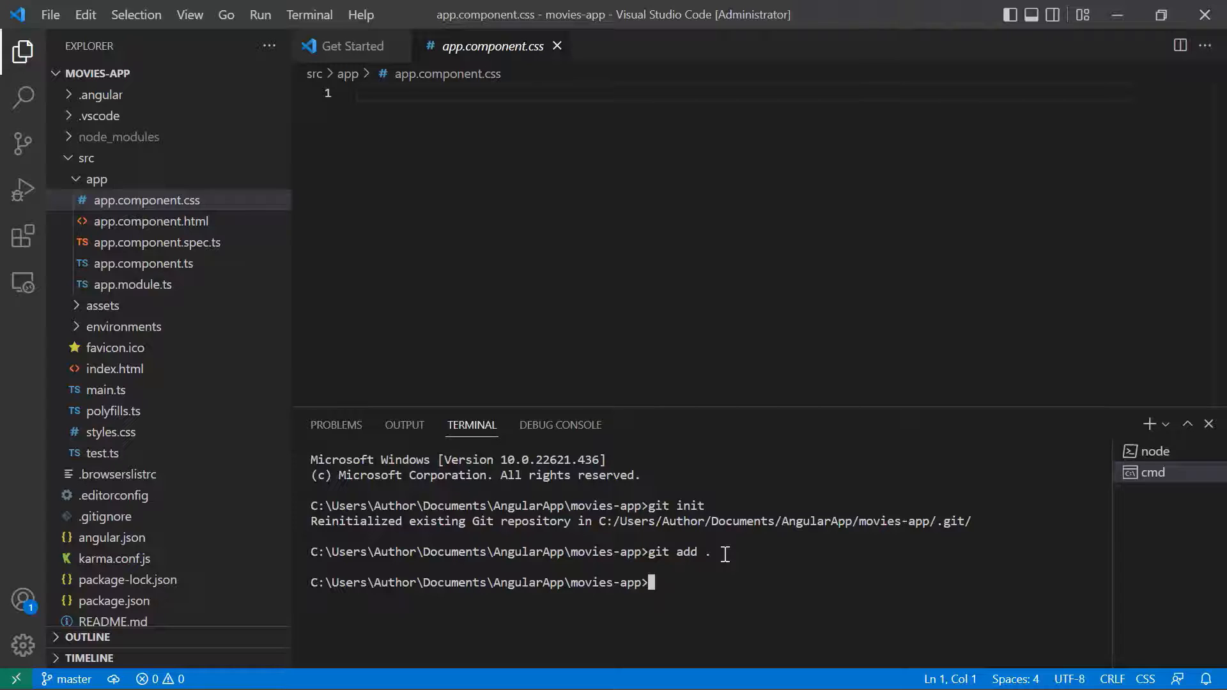
# Step: Run git commit -m "Initial commit for the project"; git reports nothing to commit
pyautogui.write('g')
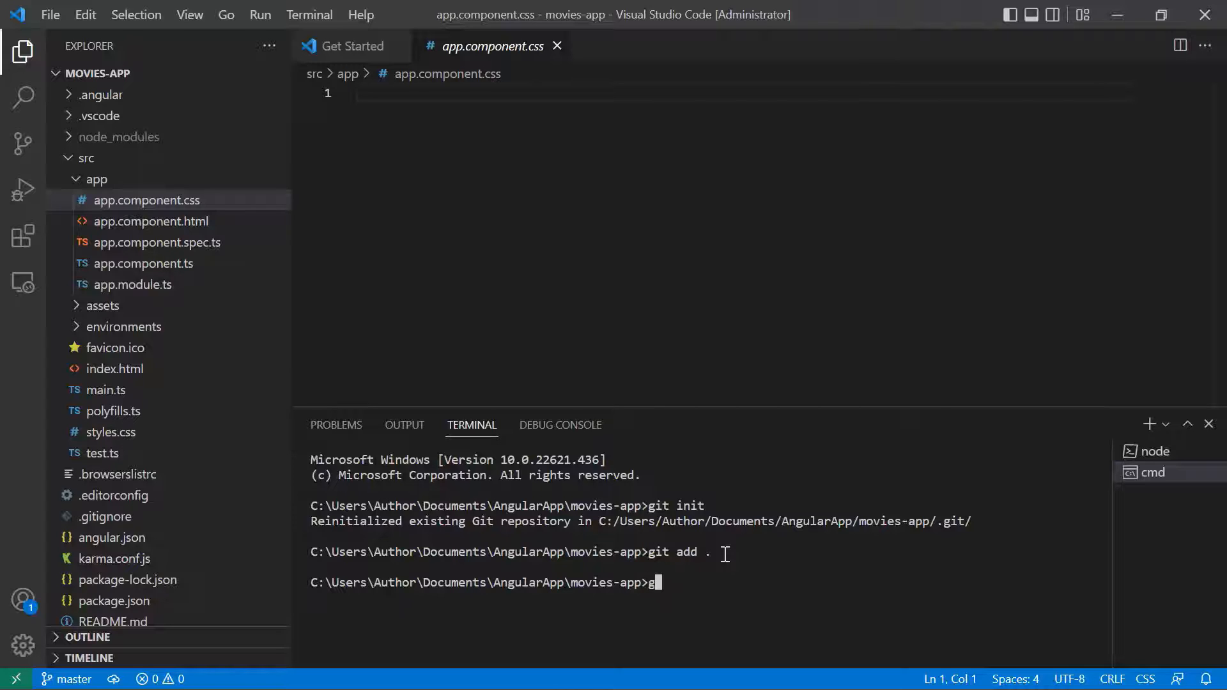
pyautogui.write('it commit')
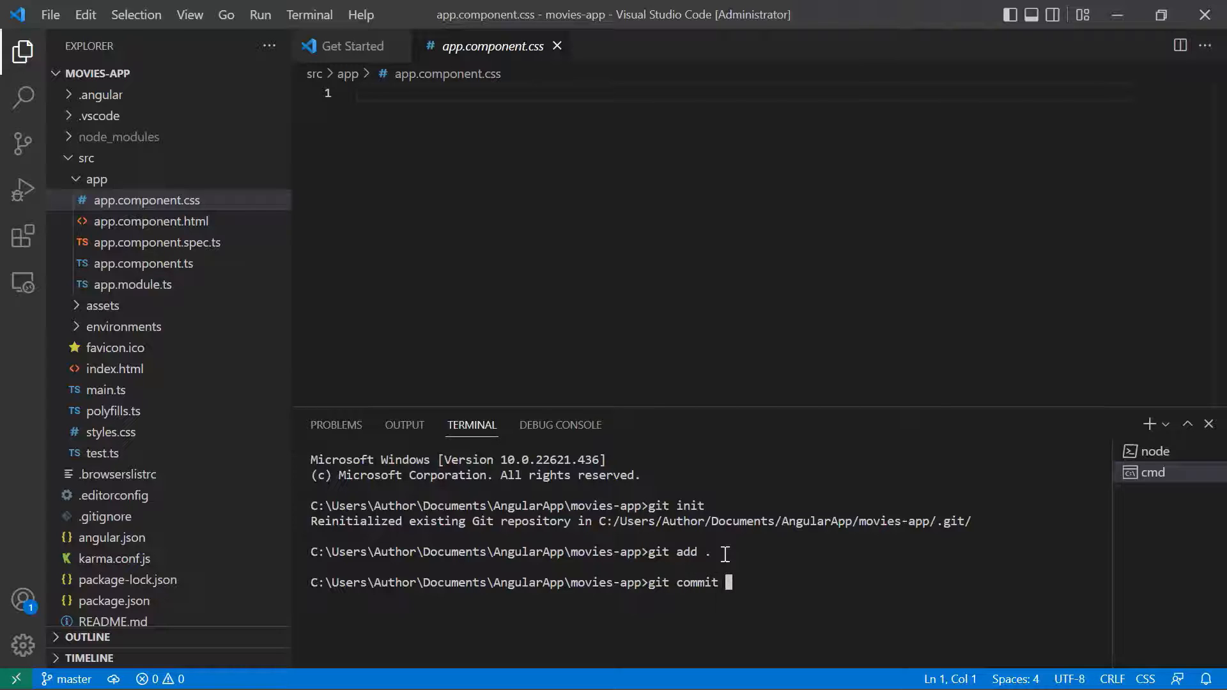
pyautogui.write('-m "')
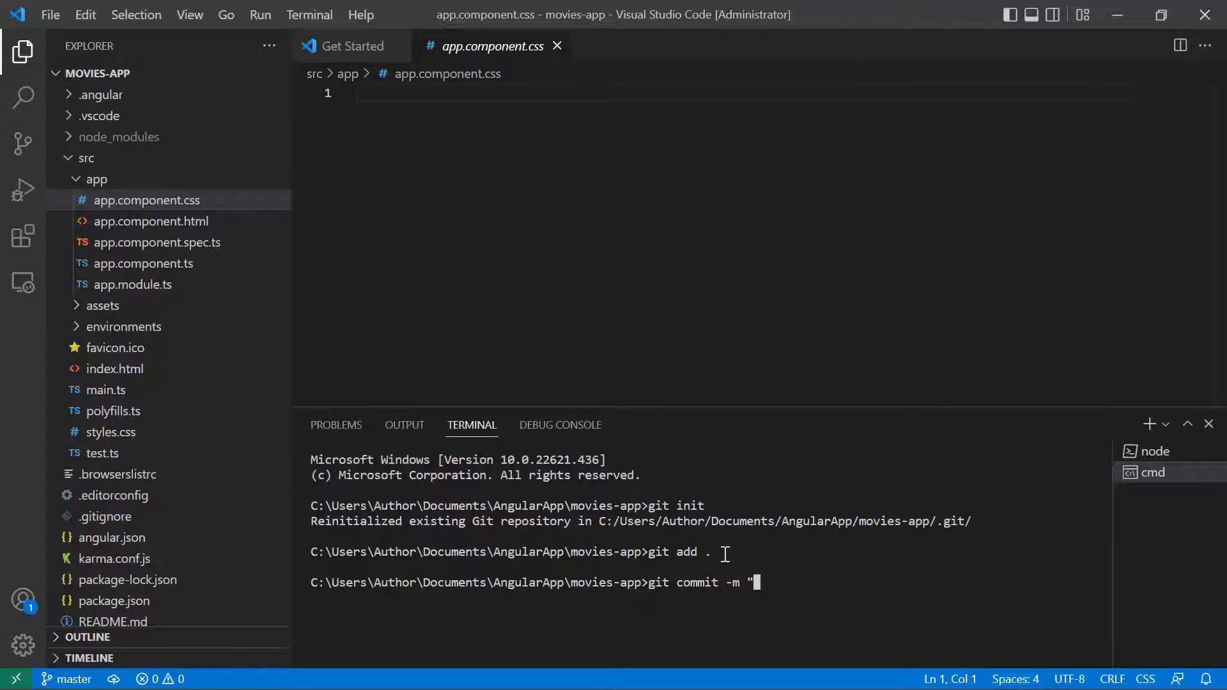
pyautogui.write('Initial')
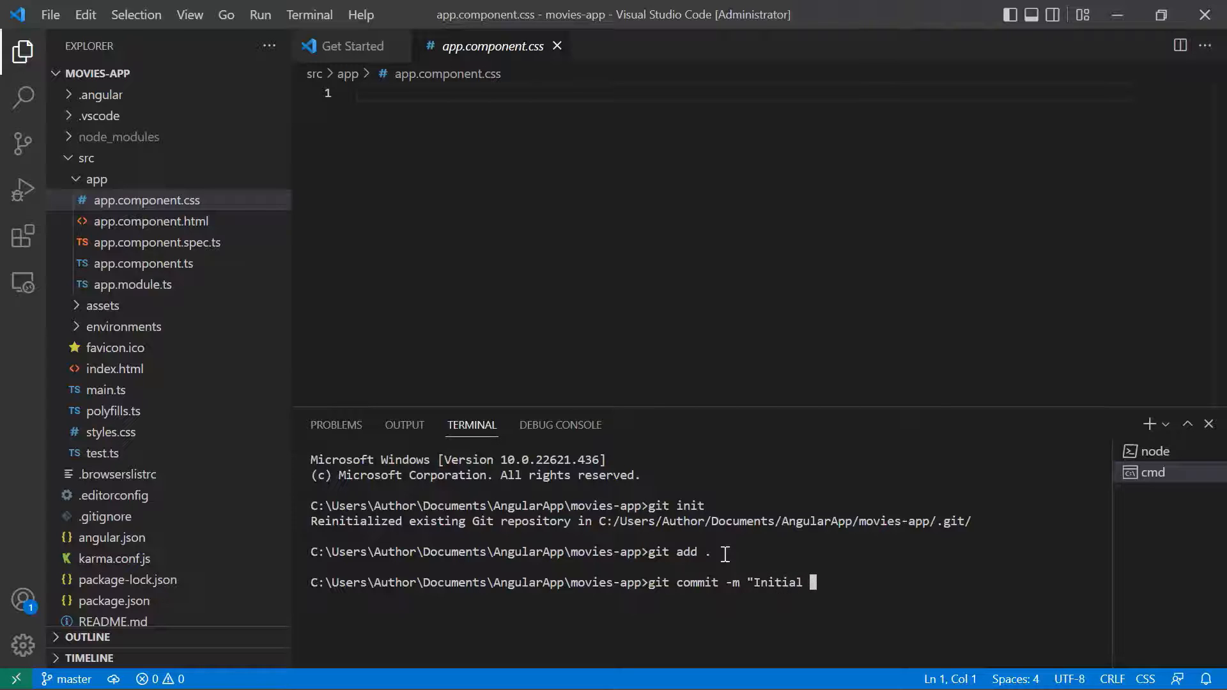
pyautogui.write('commit for th')
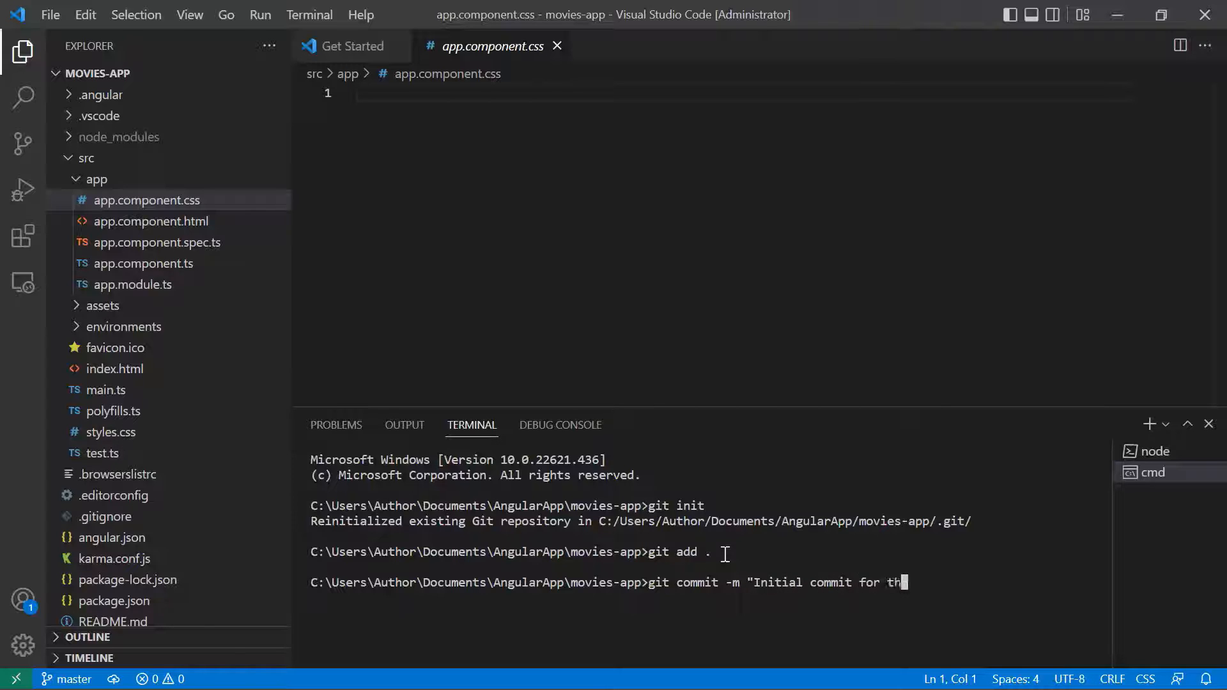
pyautogui.write('e project"')
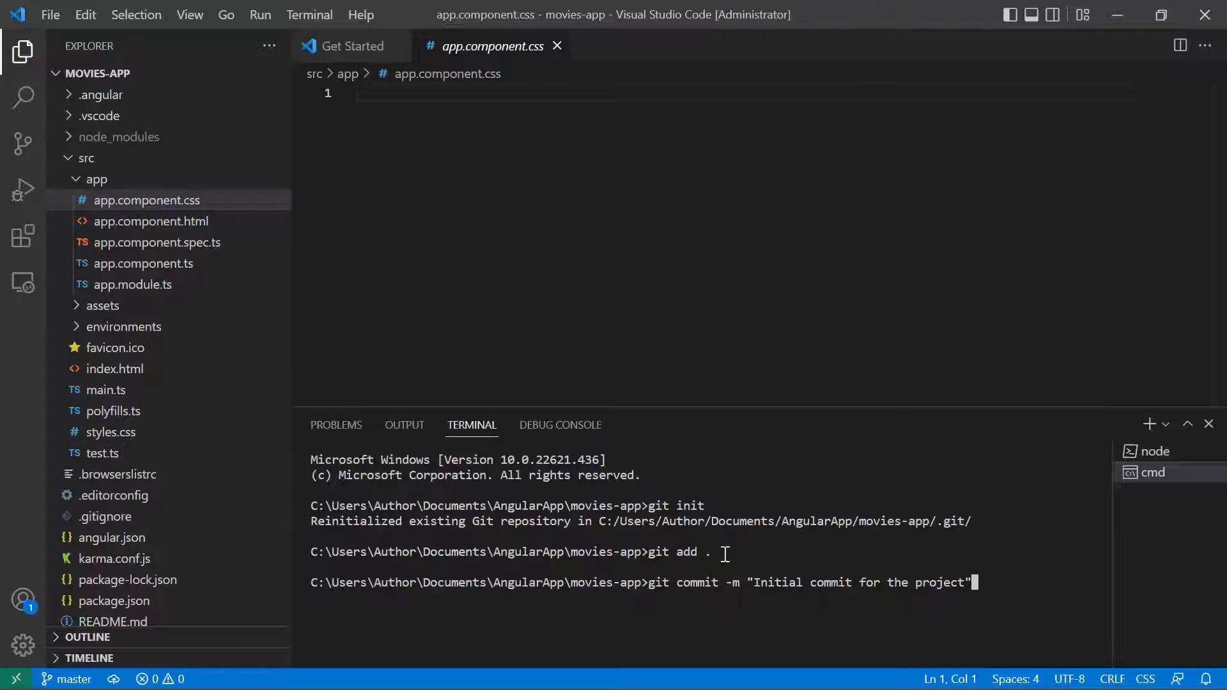
pyautogui.press('Return')
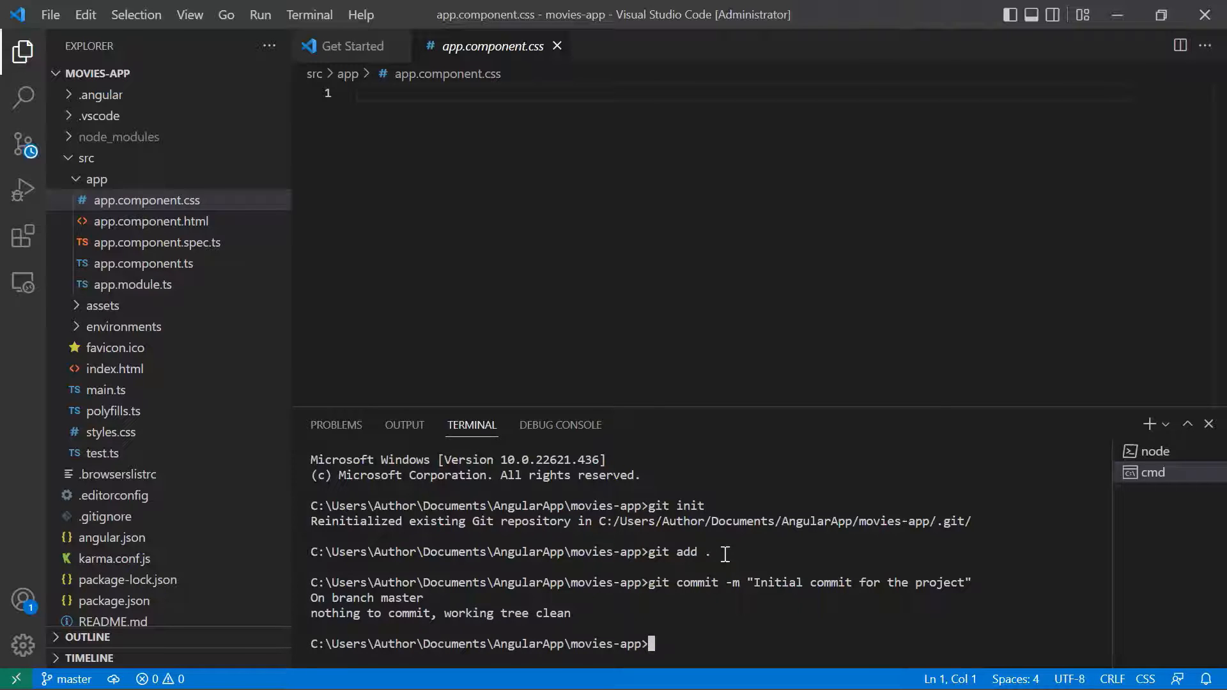
pyautogui.moveTo(782, 520)
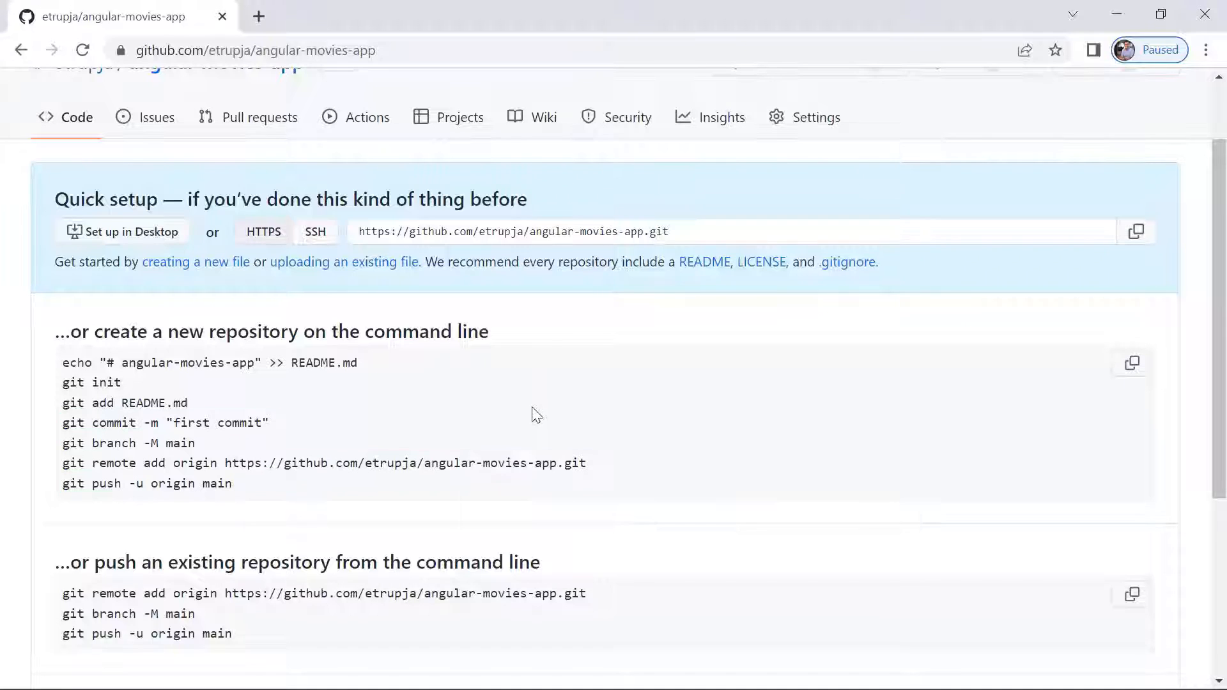
pyautogui.moveTo(214, 448)
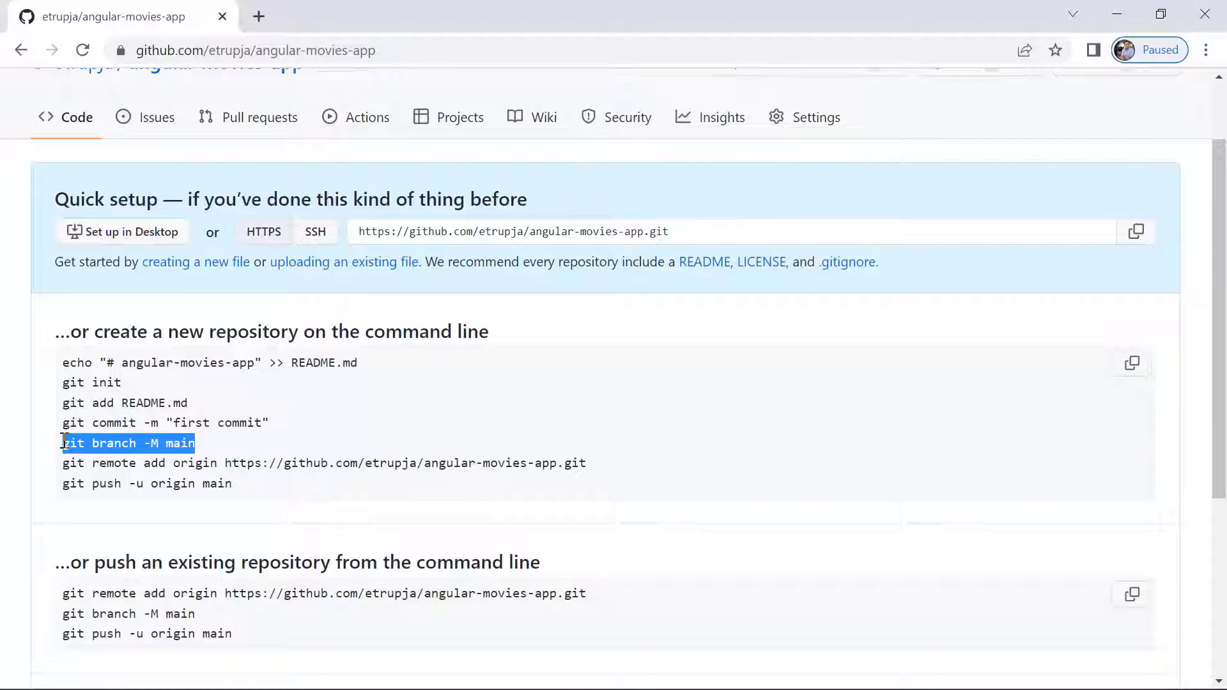
pyautogui.doubleClick(89, 382)
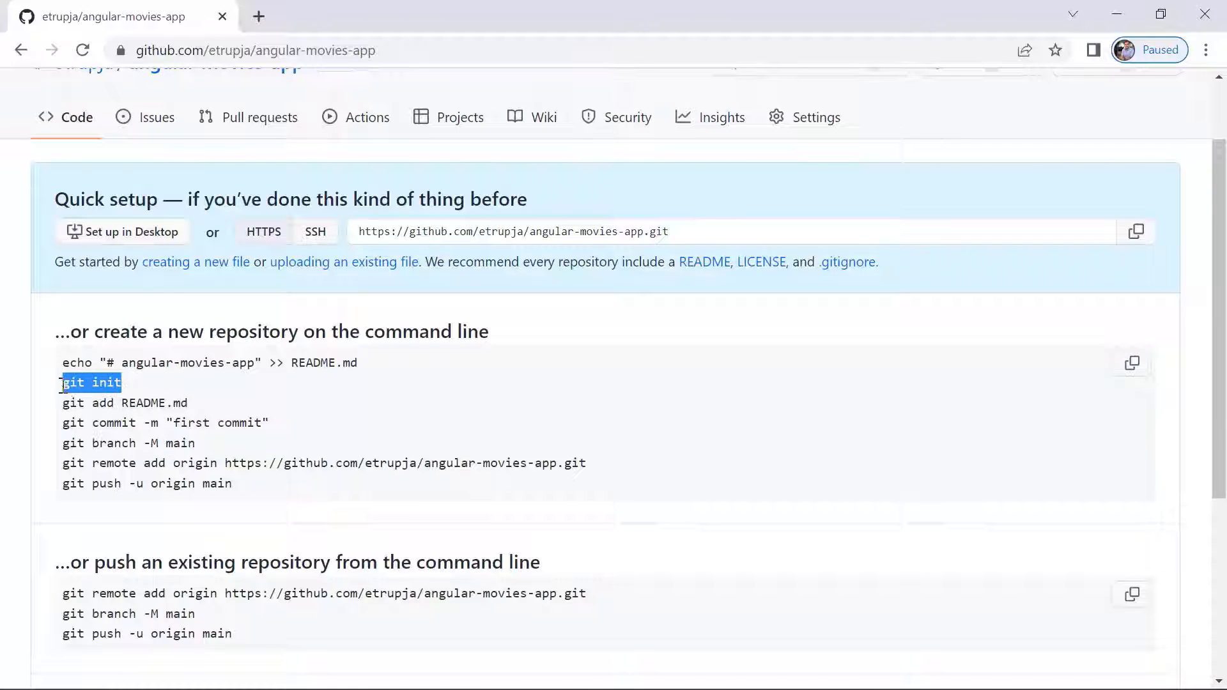
pyautogui.doubleClick(165, 423)
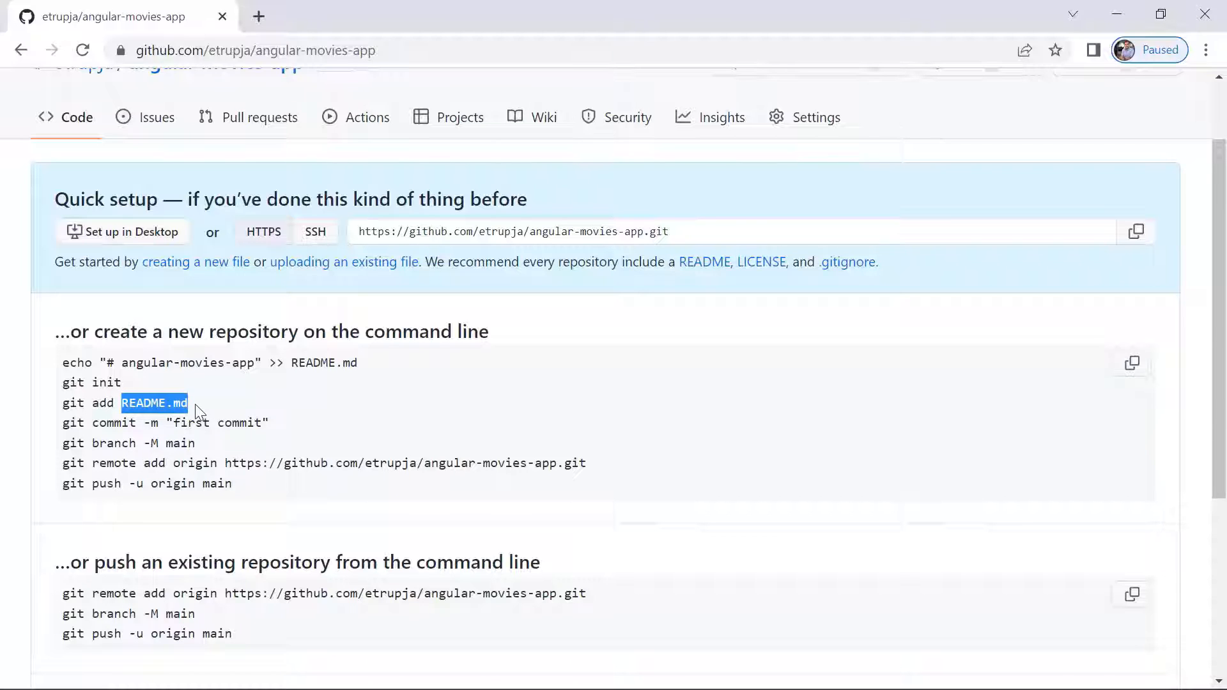
pyautogui.doubleClick(118, 444)
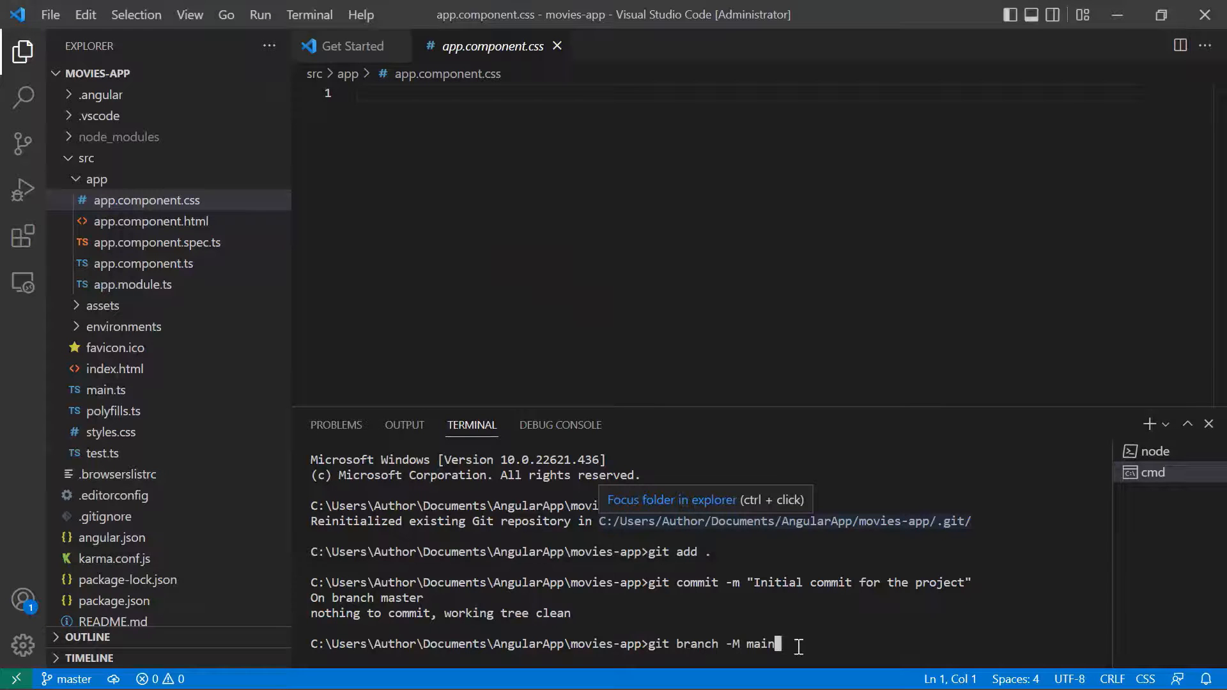
pyautogui.moveTo(924, 638)
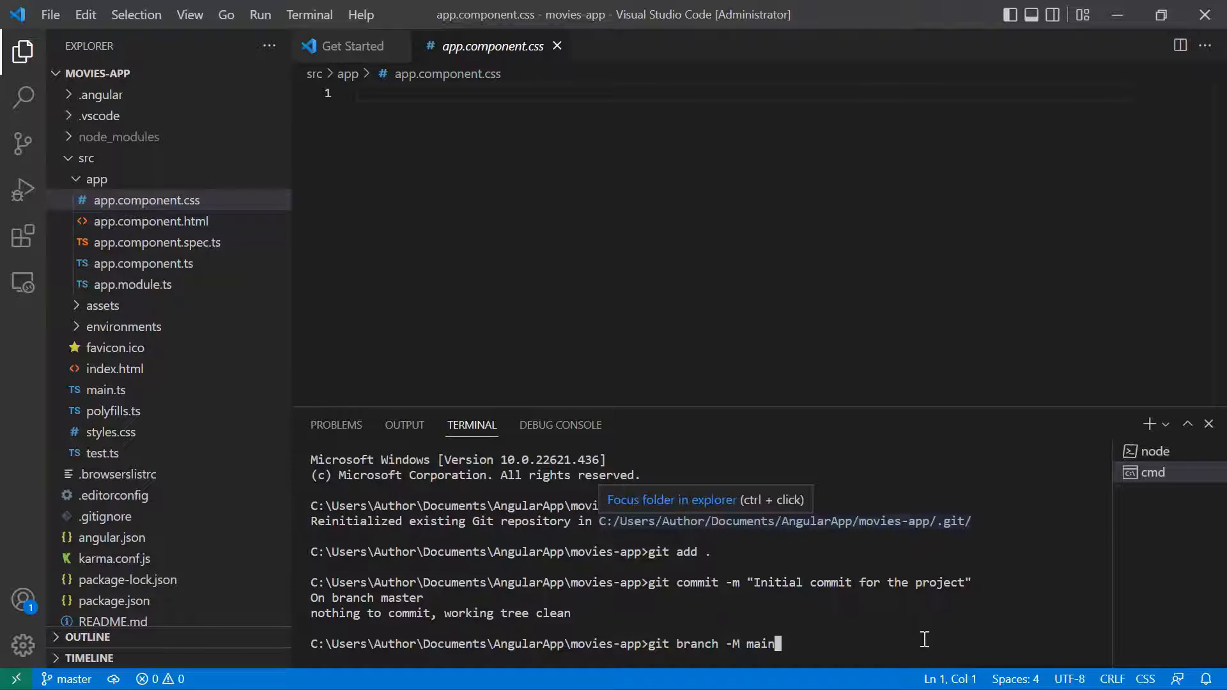
# Step: Run git branch -M main, add the angular-movies-app remote as origin, and push -u origin main
pyautogui.press('Return')
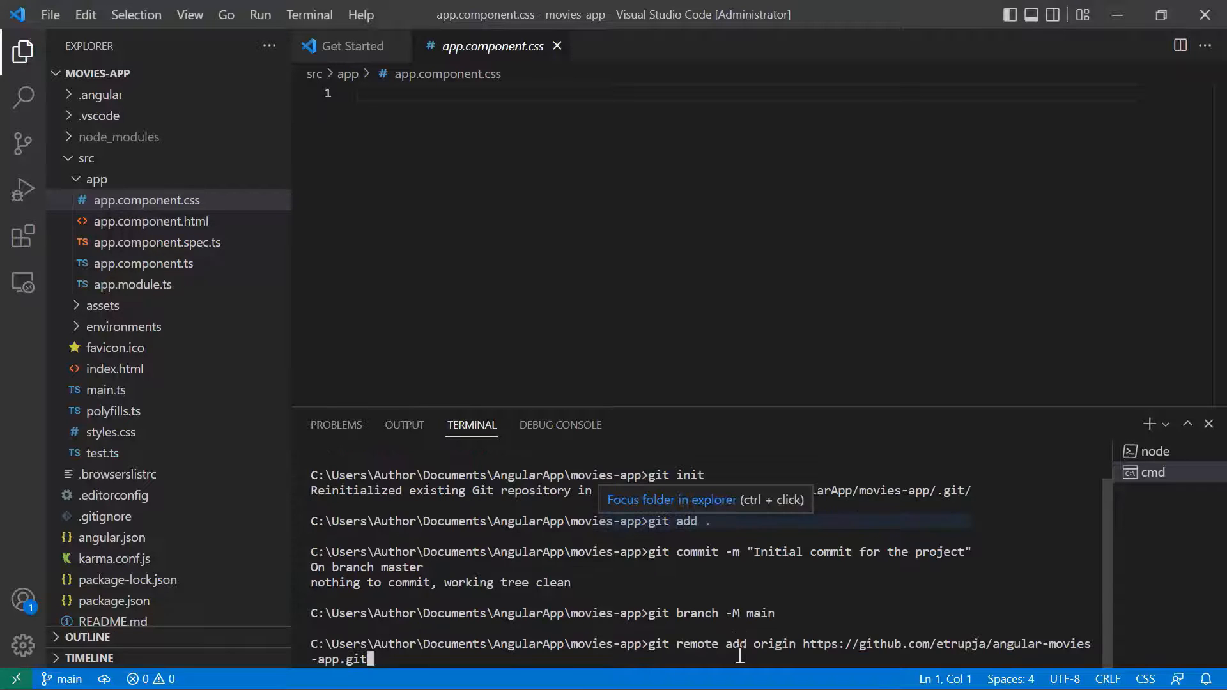
pyautogui.press('Return')
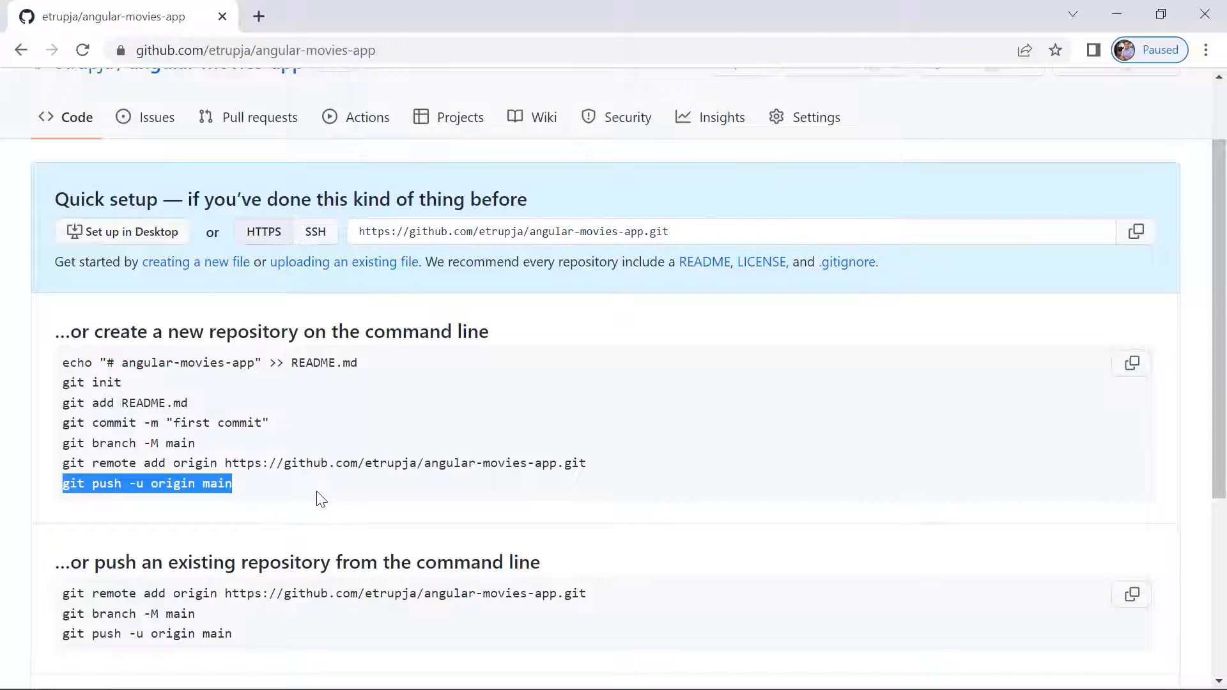
pyautogui.moveTo(457, 493)
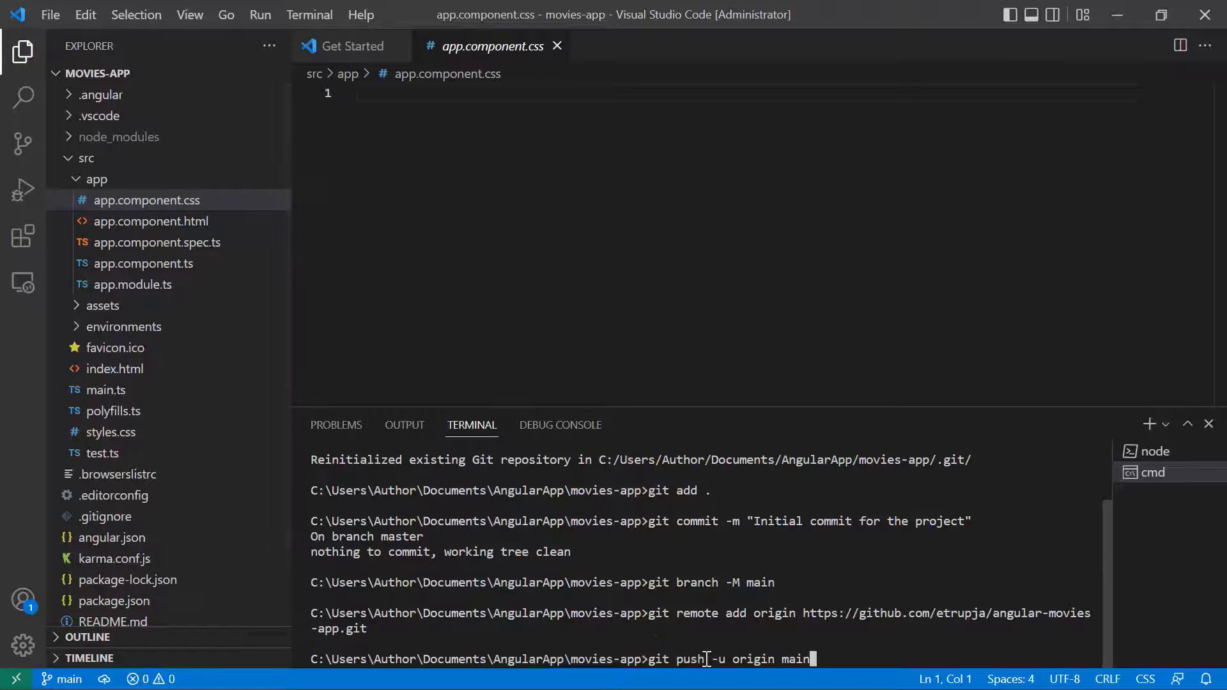
pyautogui.press('Return')
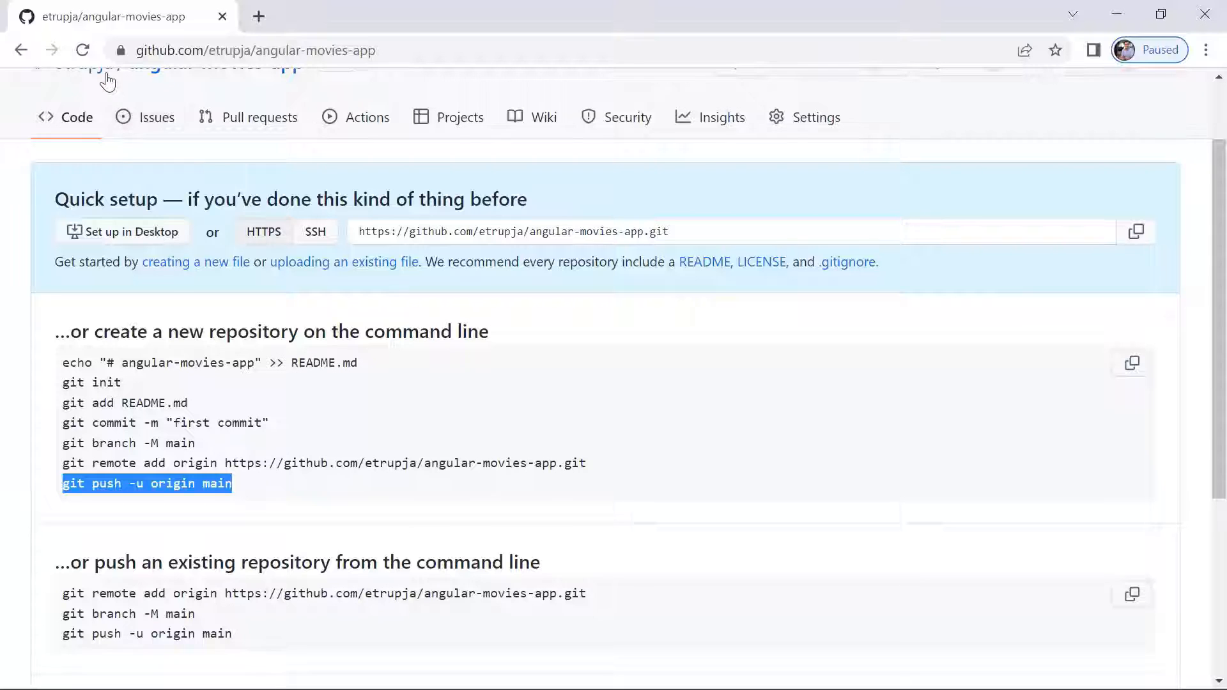
# Step: Reload the angular-movies-app repository page and review the pushed files and MoviesApp README
pyautogui.click(83, 50)
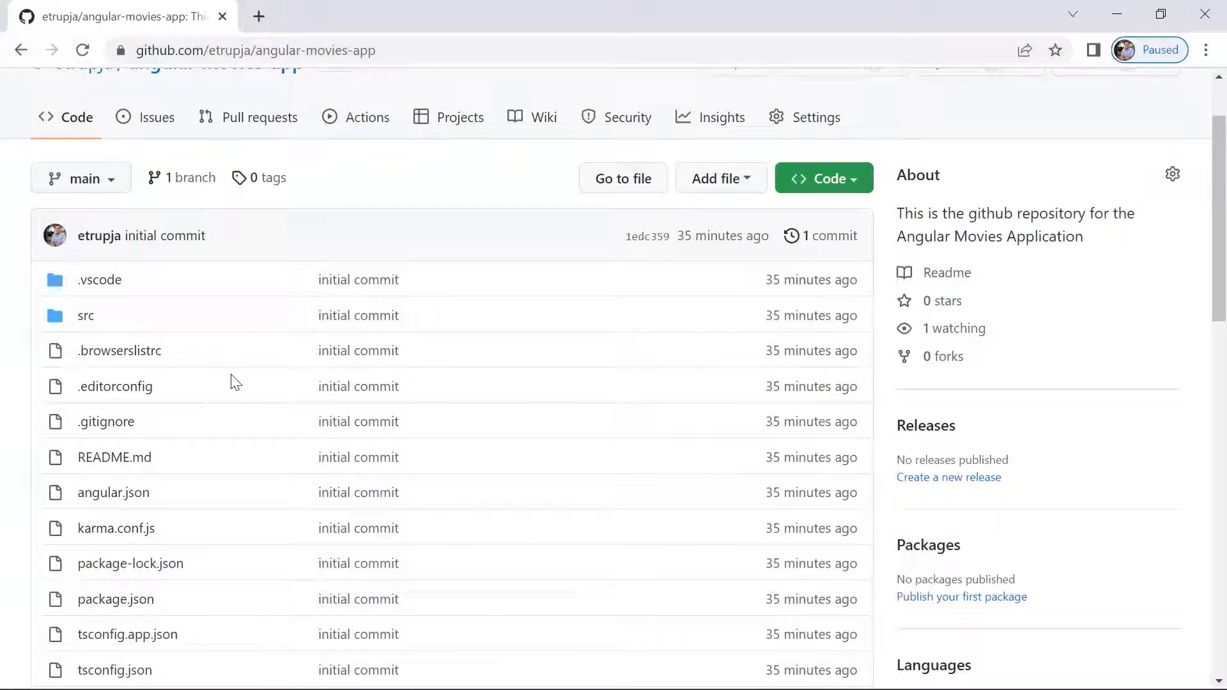
pyautogui.scroll(-3)
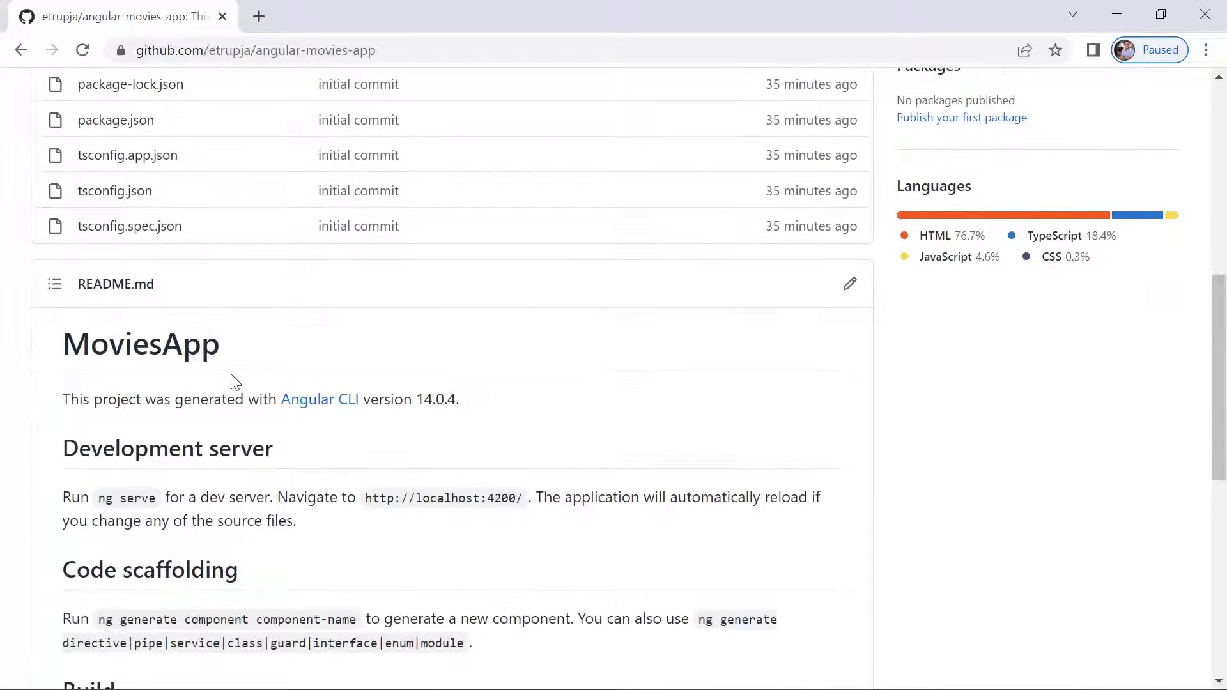
pyautogui.scroll(-3)
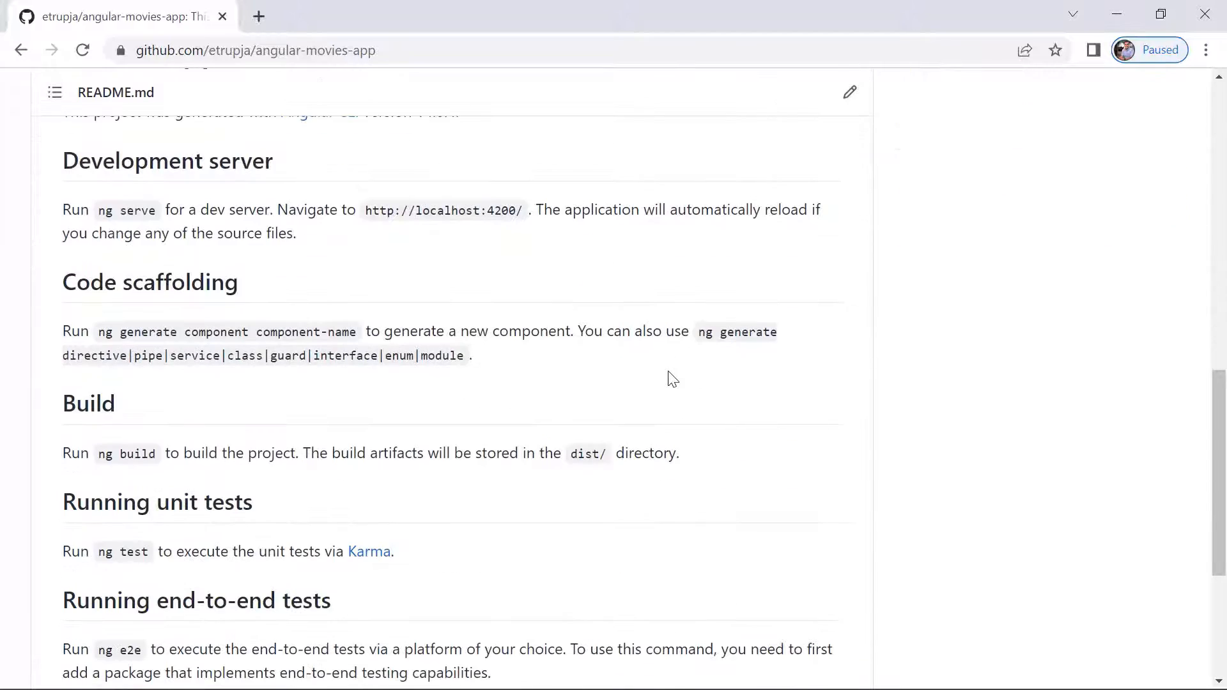
pyautogui.scroll(3)
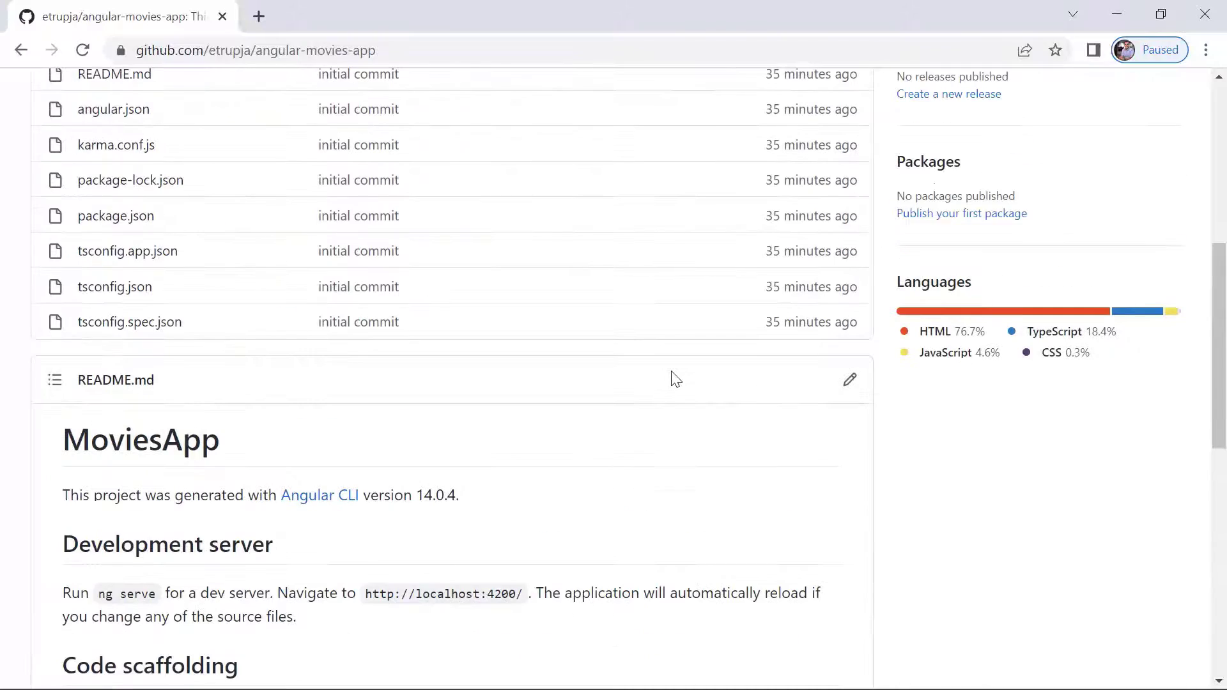
pyautogui.scroll(3)
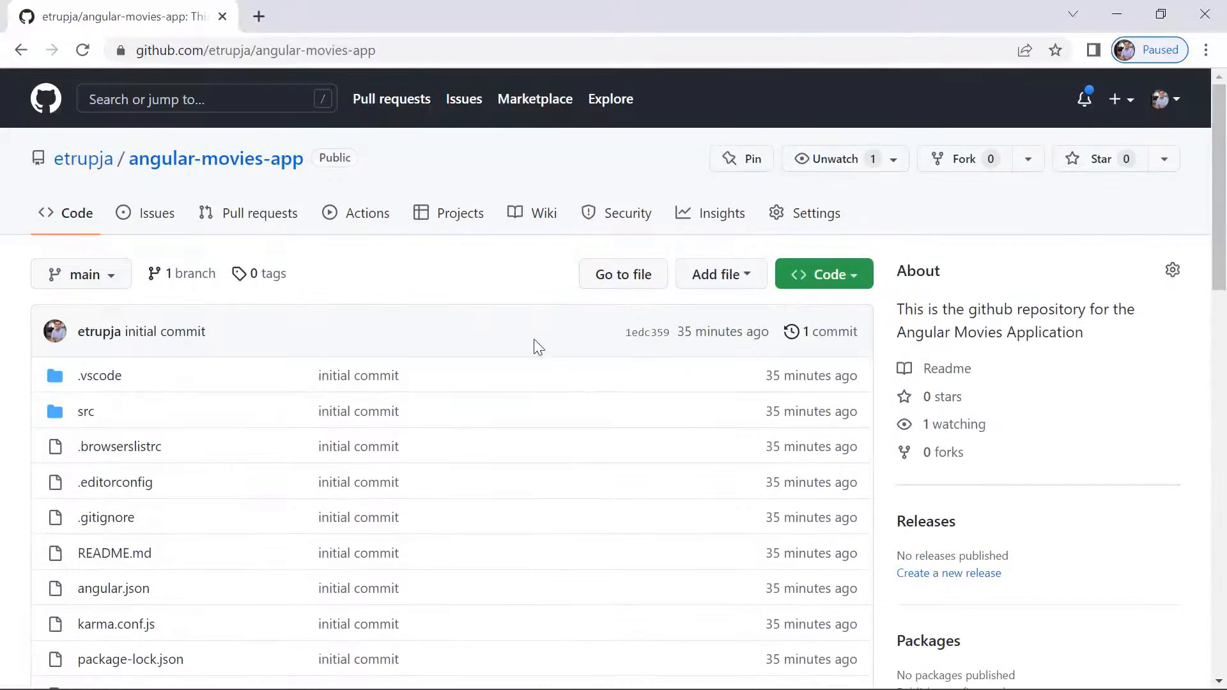
pyautogui.moveTo(519, 287)
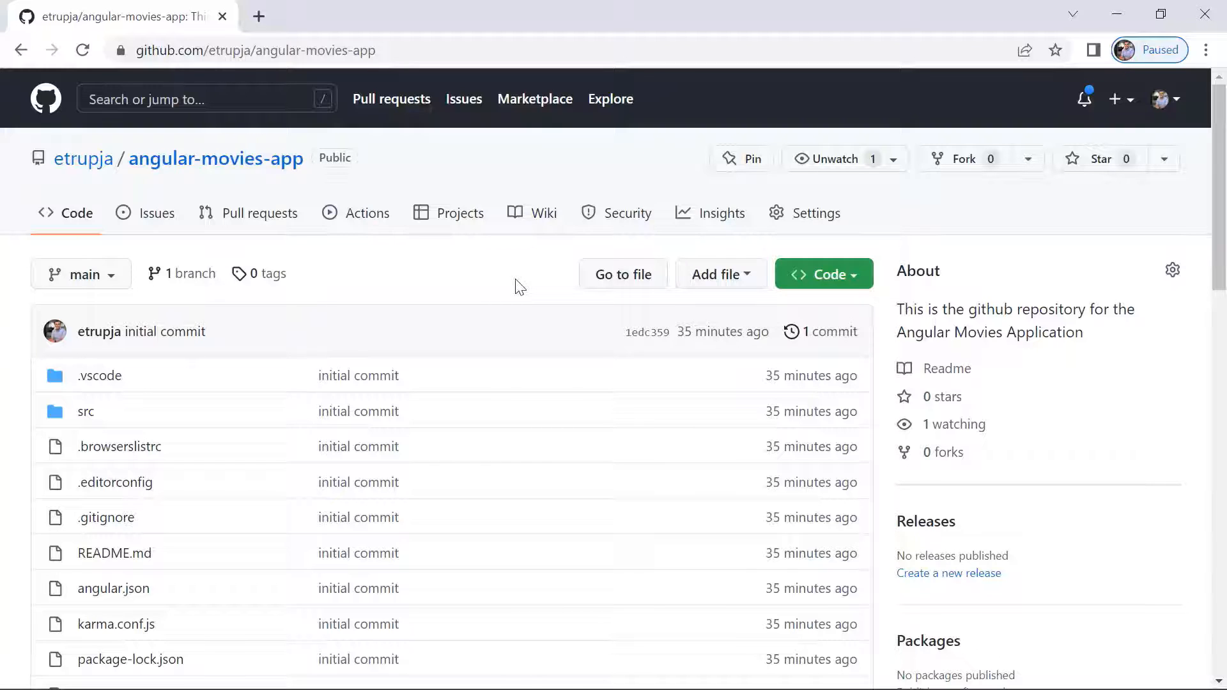